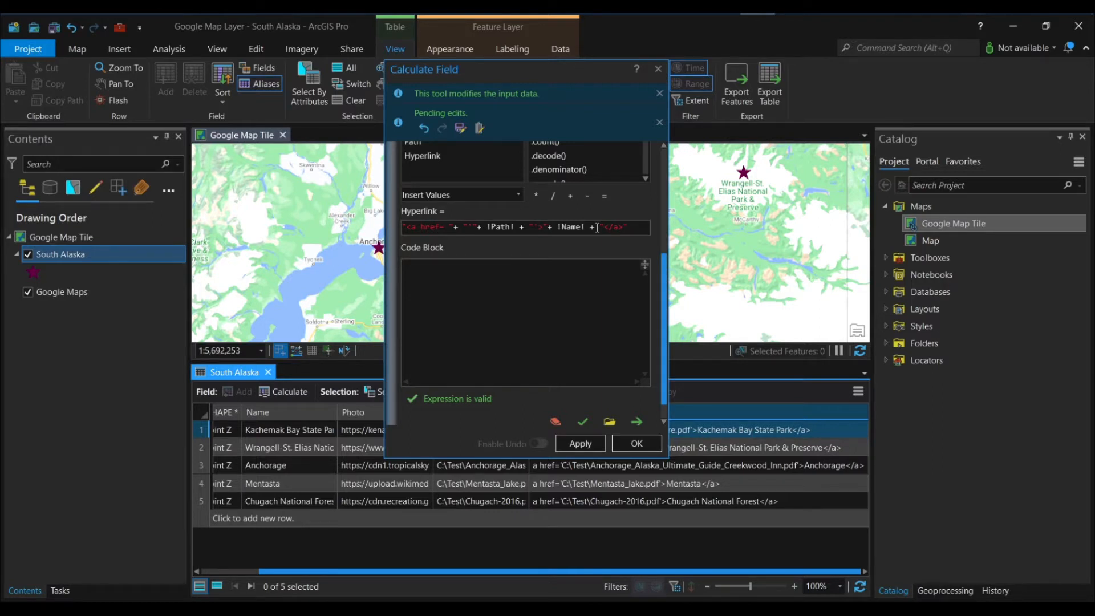
{"action": "mouse_move", "coordinate": [606, 321]}
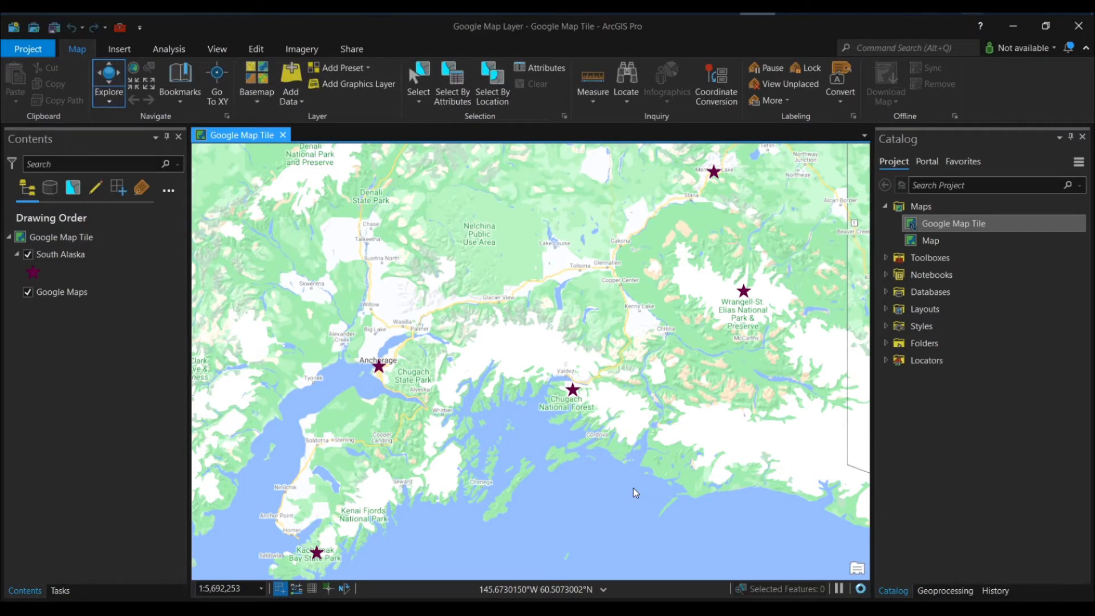
- Show the South Alaska attribute table with the full PDF paths in the Path column readable
{"action": "left_click", "coordinate": [61, 254]}
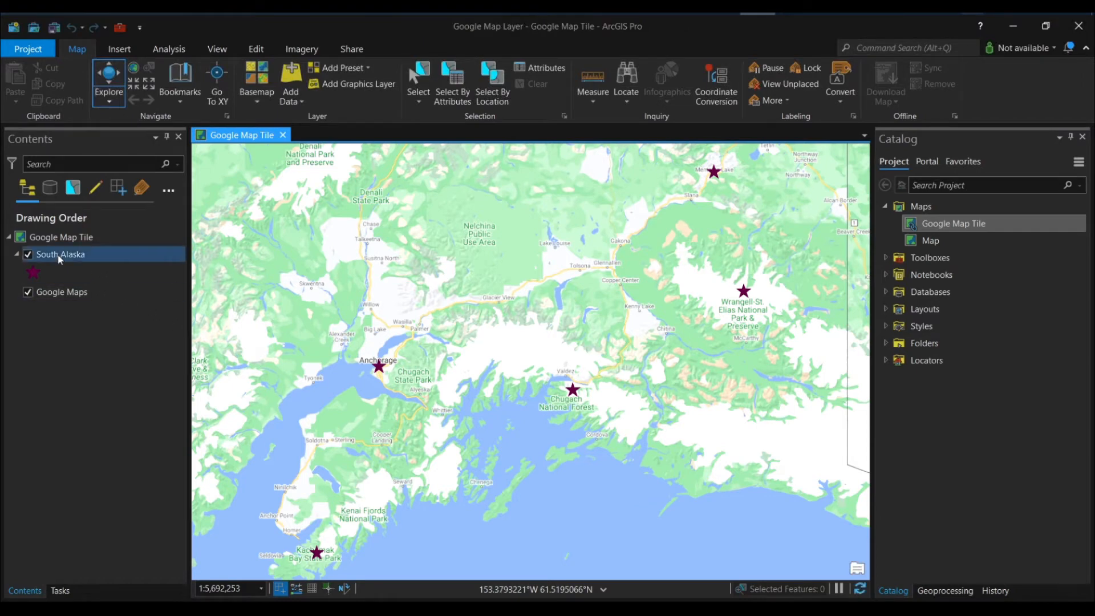
{"action": "right_click", "coordinate": [59, 253]}
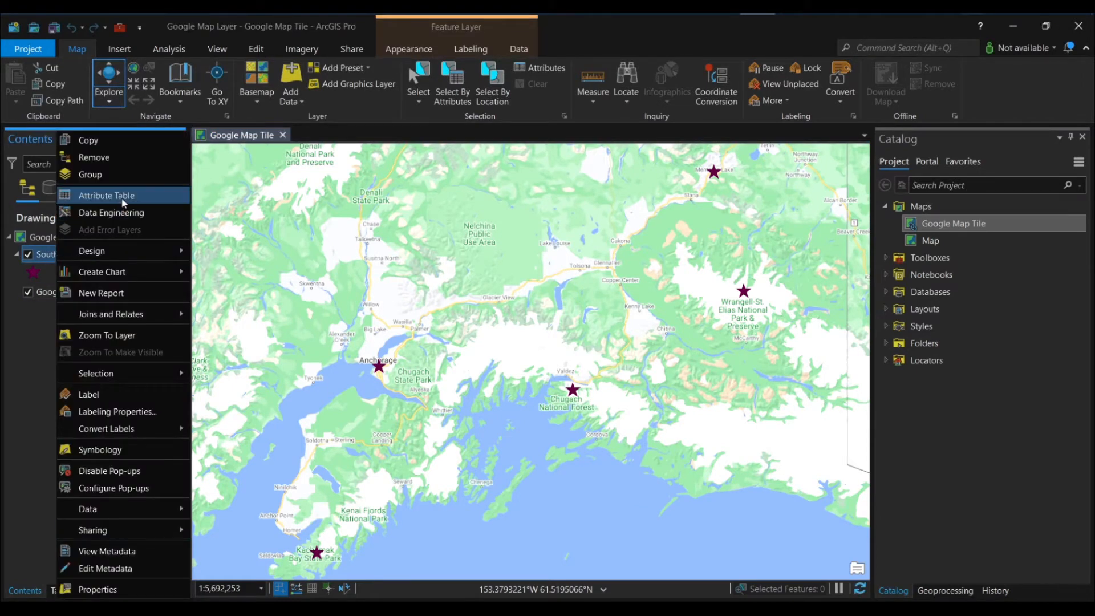
{"action": "left_click", "coordinate": [106, 195]}
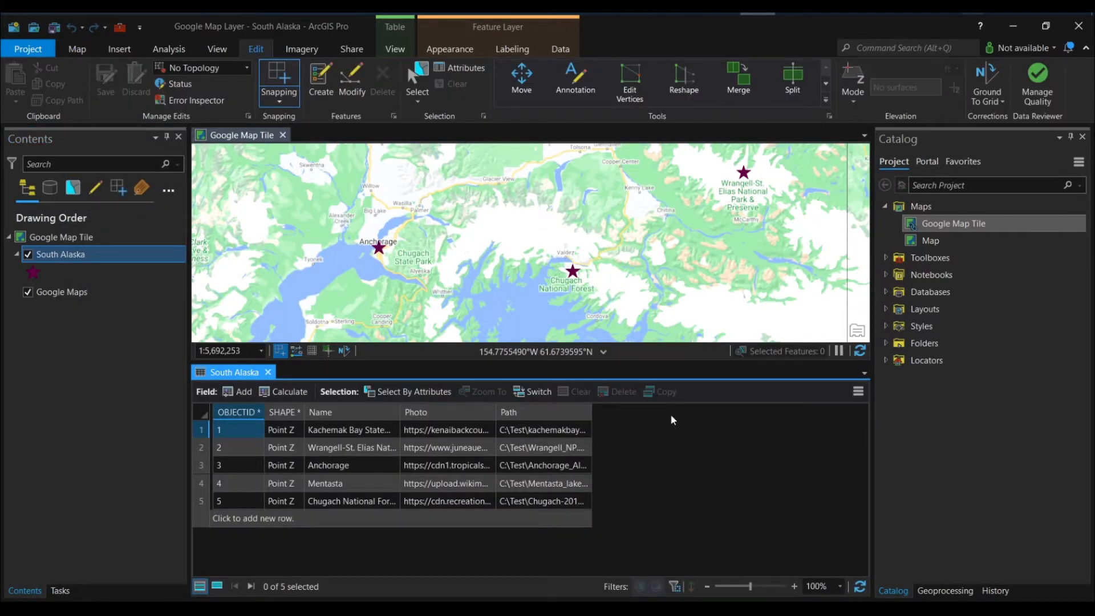
{"action": "mouse_move", "coordinate": [449, 412]}
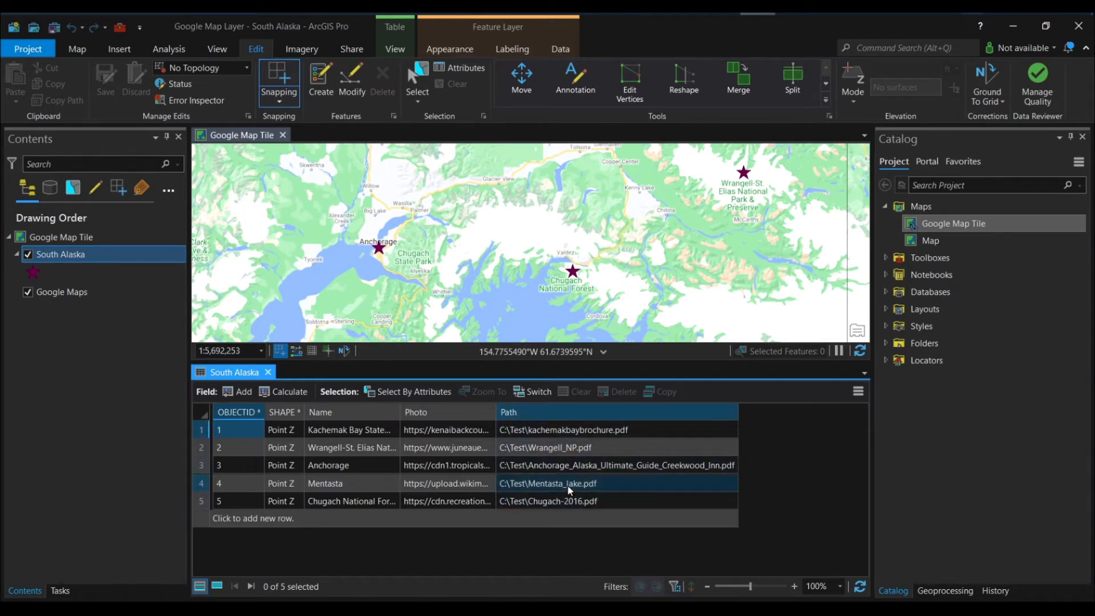
{"action": "left_click", "coordinate": [565, 447]}
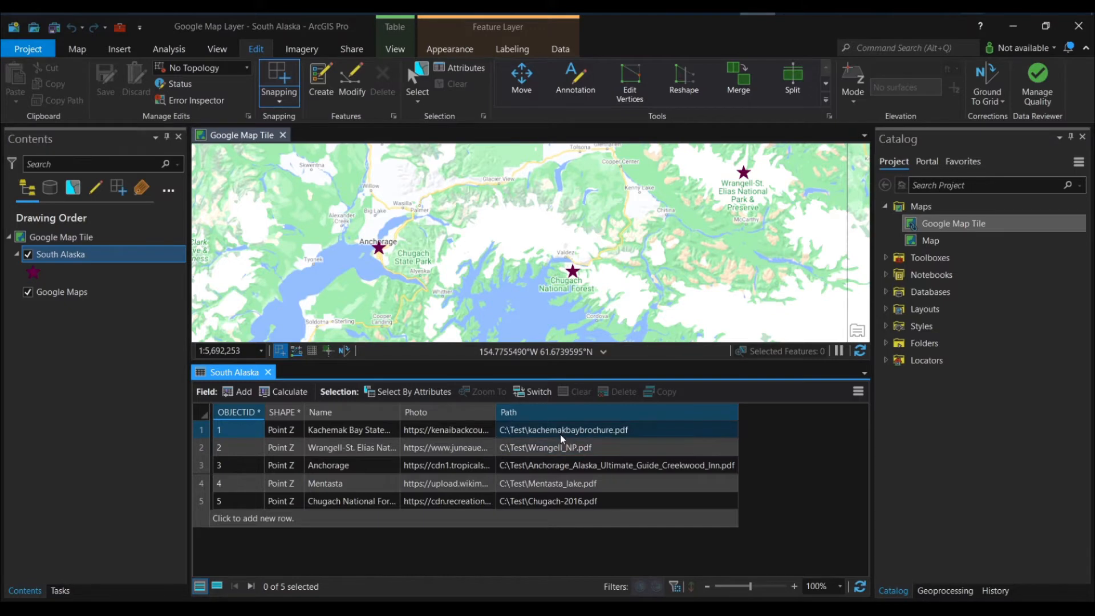
{"action": "left_click", "coordinate": [381, 248]}
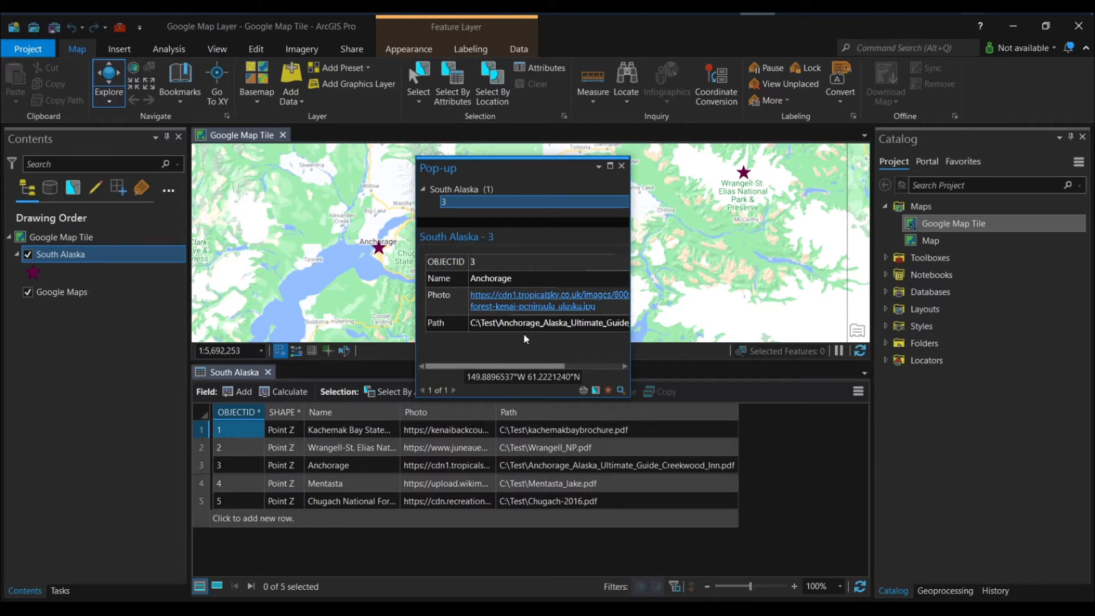
{"action": "mouse_move", "coordinate": [450, 340]}
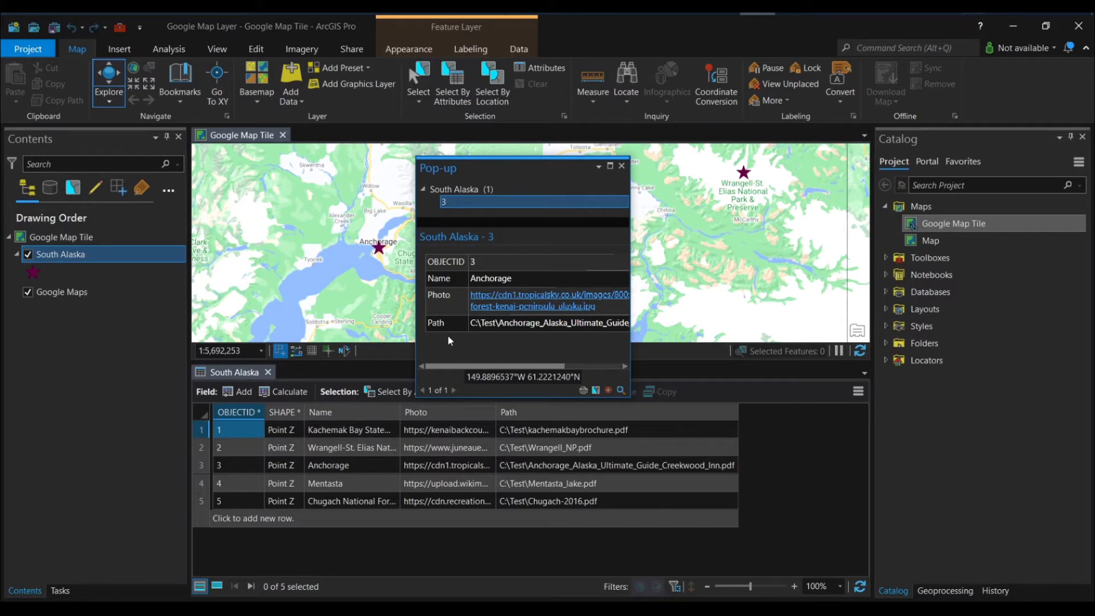
{"action": "mouse_move", "coordinate": [621, 167]}
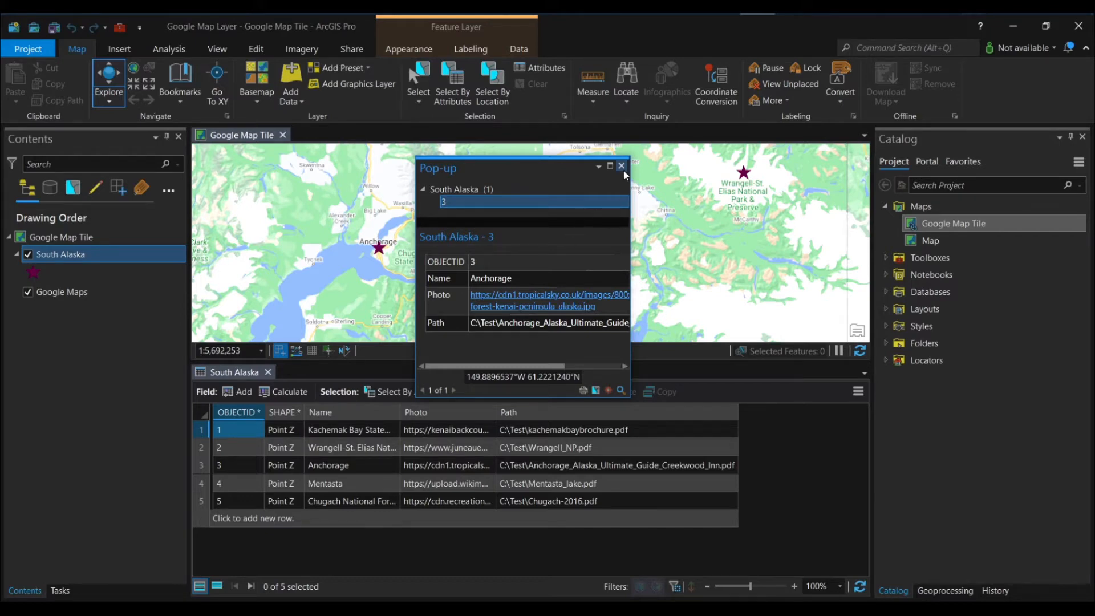
{"action": "left_click", "coordinate": [620, 167]}
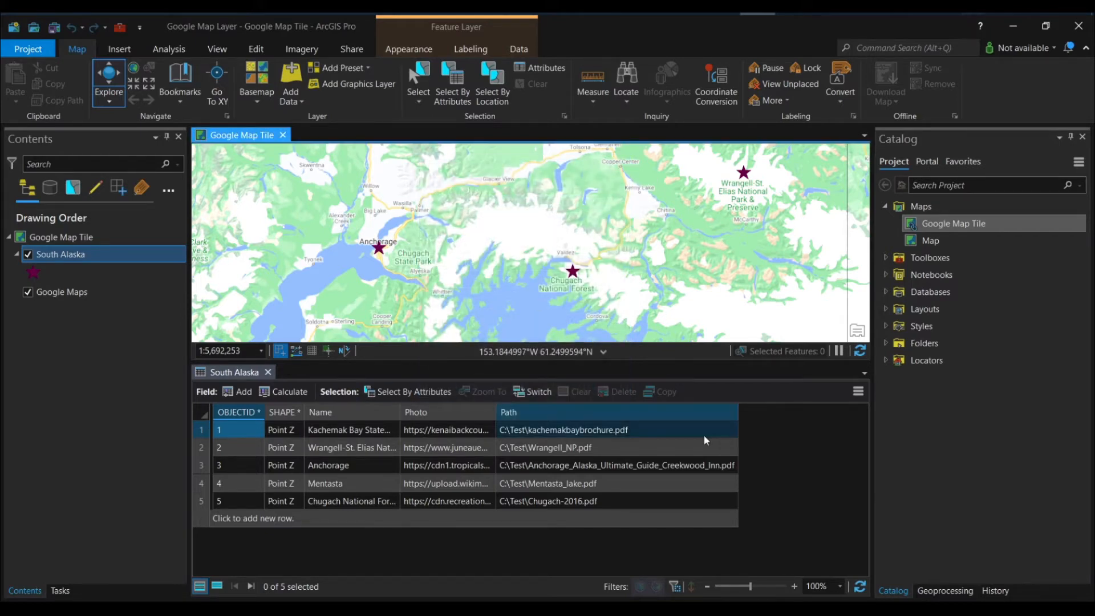
- Make the South Alaska table active and show its Table View field and calculation tools
{"action": "right_click", "coordinate": [60, 253]}
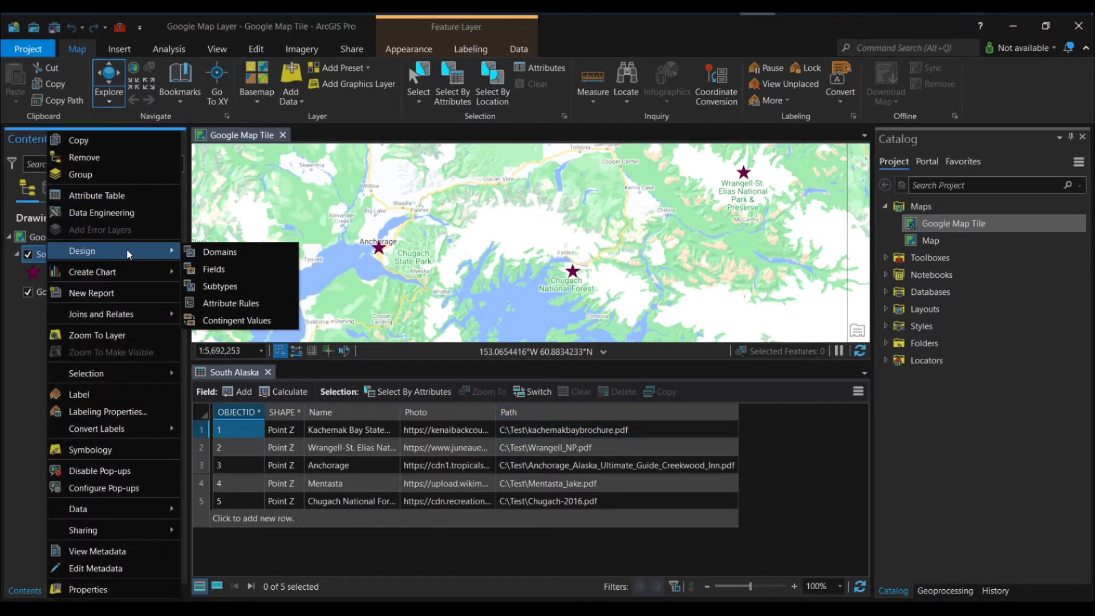
{"action": "mouse_move", "coordinate": [21, 341]}
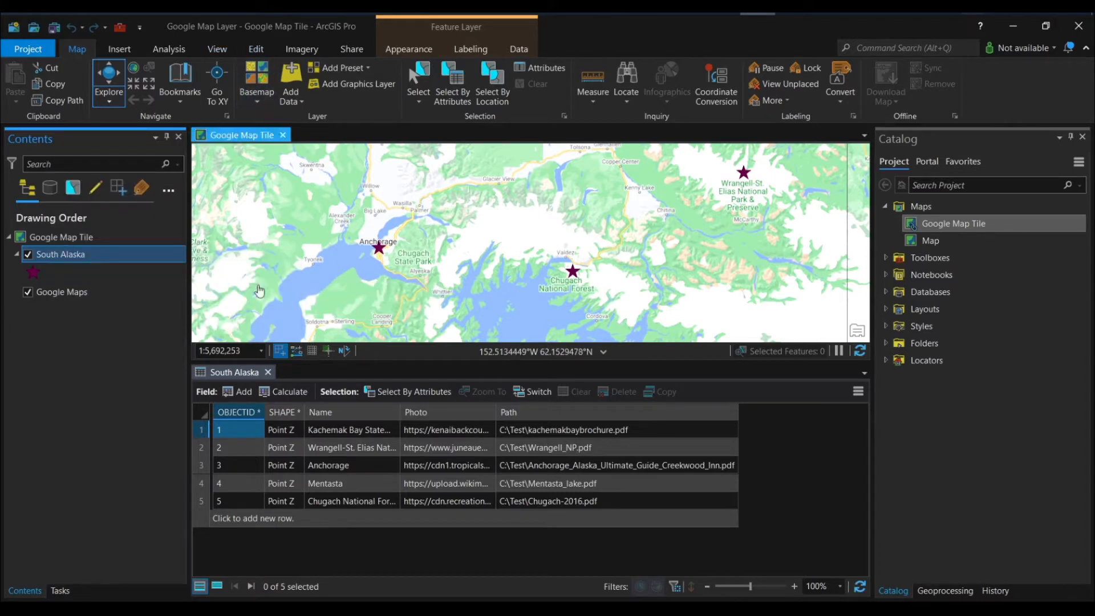
{"action": "left_click", "coordinate": [256, 49]}
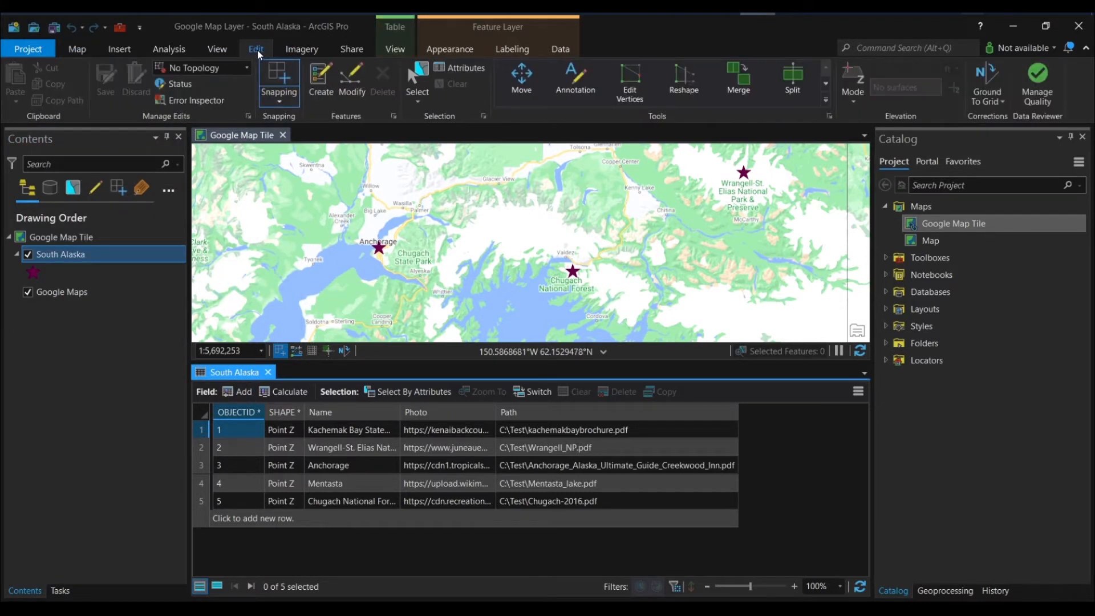
{"action": "left_click", "coordinate": [395, 49]}
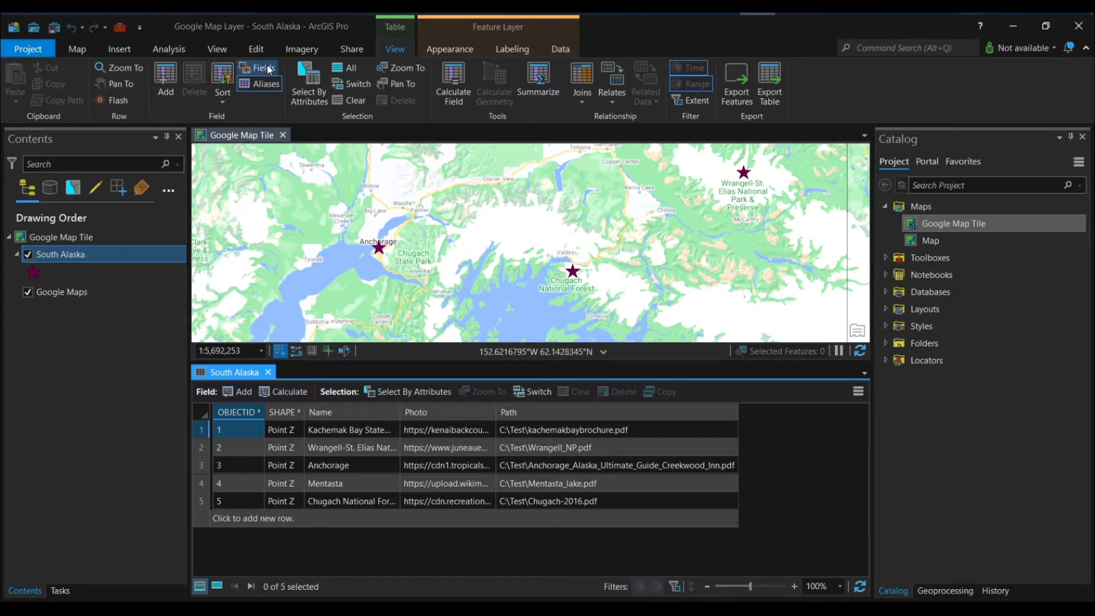
- Add a Text field named Hyperlink with length 500 to South Alaska and save it
{"action": "left_click", "coordinate": [264, 69]}
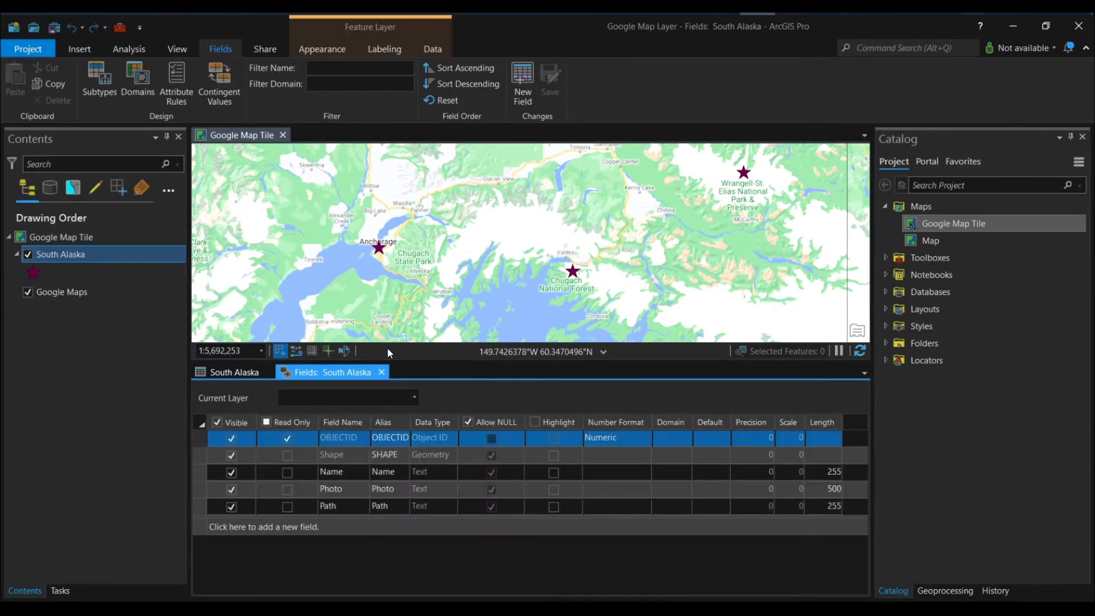
{"action": "left_click", "coordinate": [263, 526]}
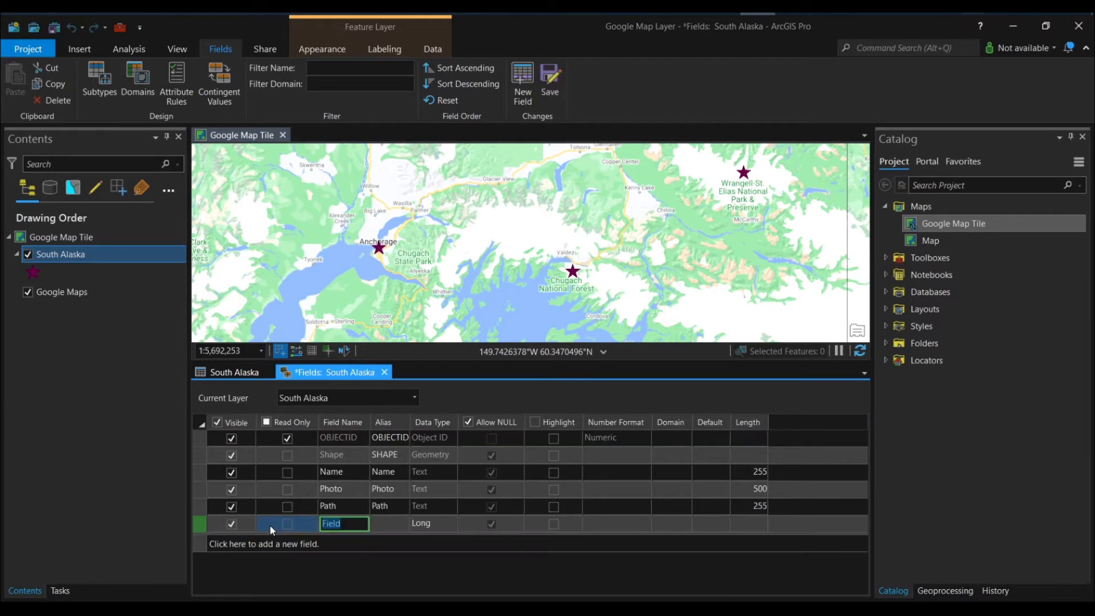
{"action": "type", "text": "Hyperlink"}
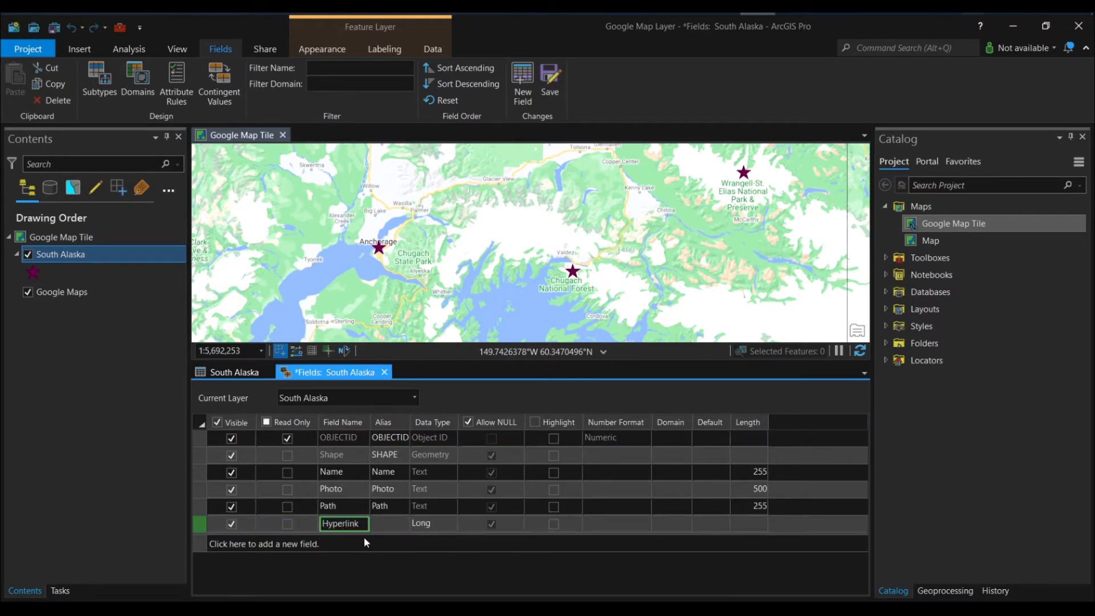
{"action": "left_click", "coordinate": [451, 525]}
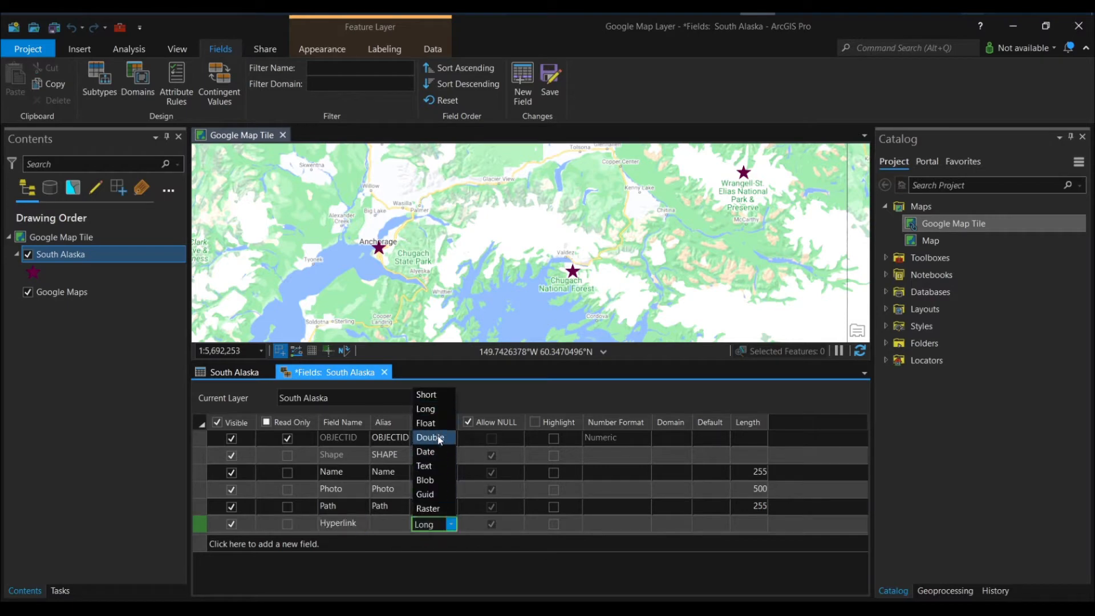
{"action": "left_click", "coordinate": [424, 466]}
{"action": "type", "text": "5"}
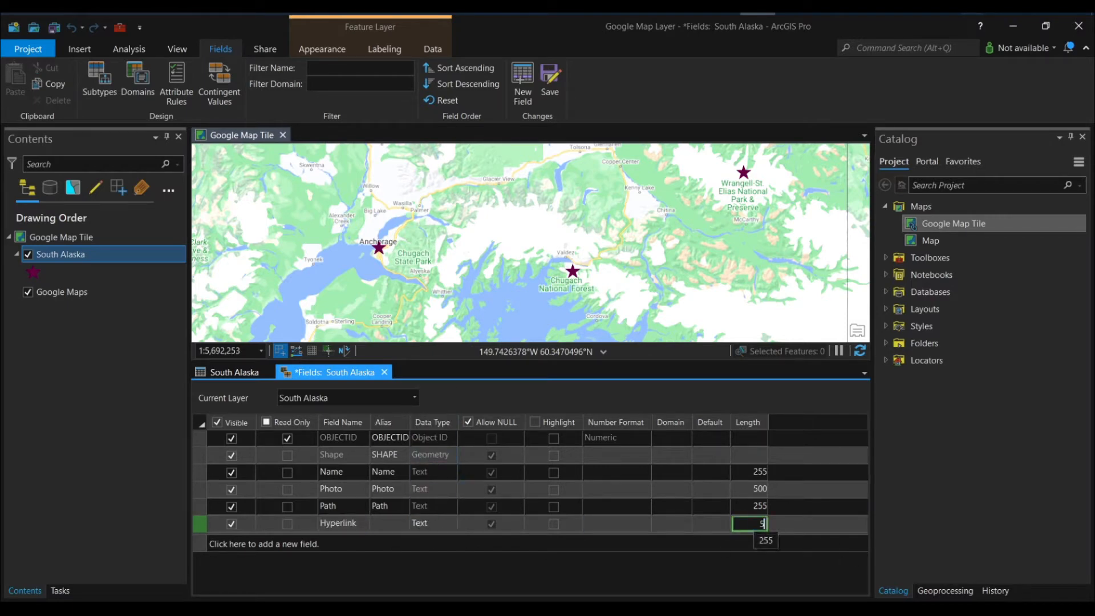
{"action": "type", "text": "00"}
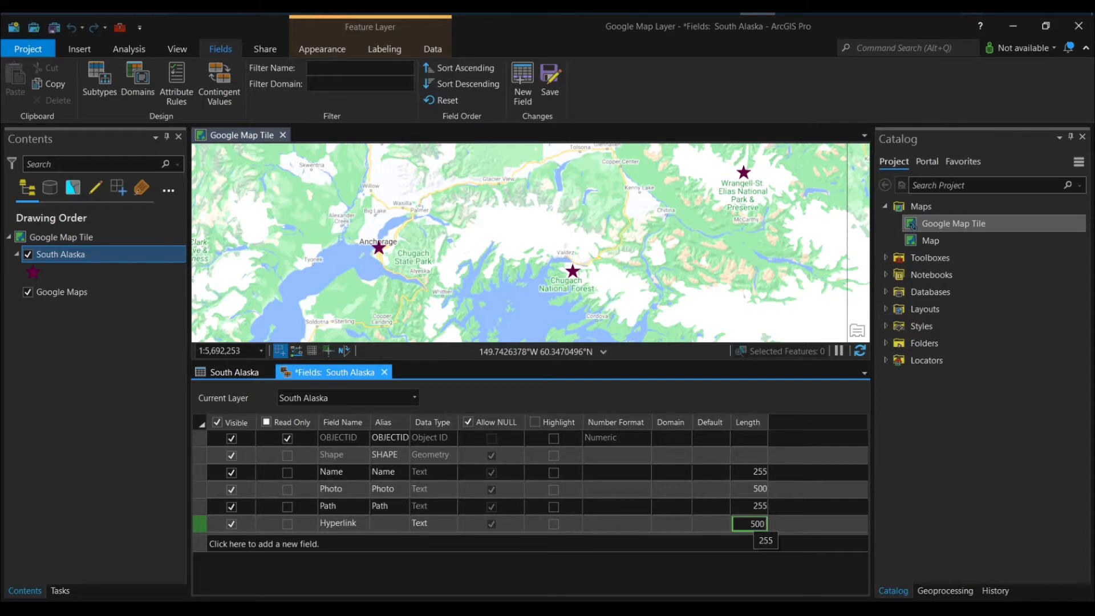
{"action": "left_click", "coordinate": [550, 77]}
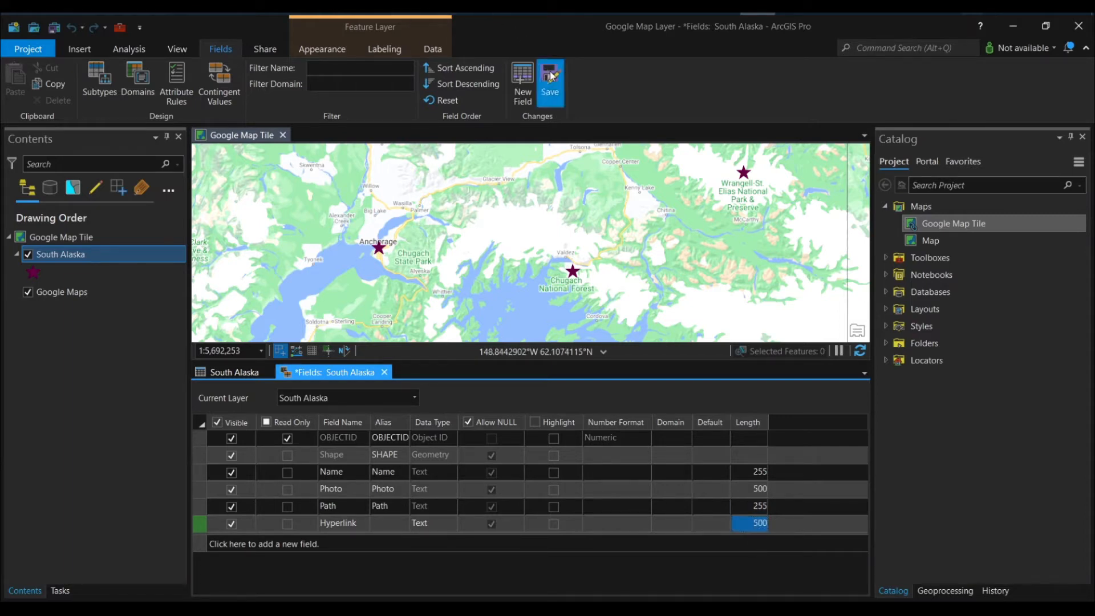
{"action": "left_click", "coordinate": [550, 82]}
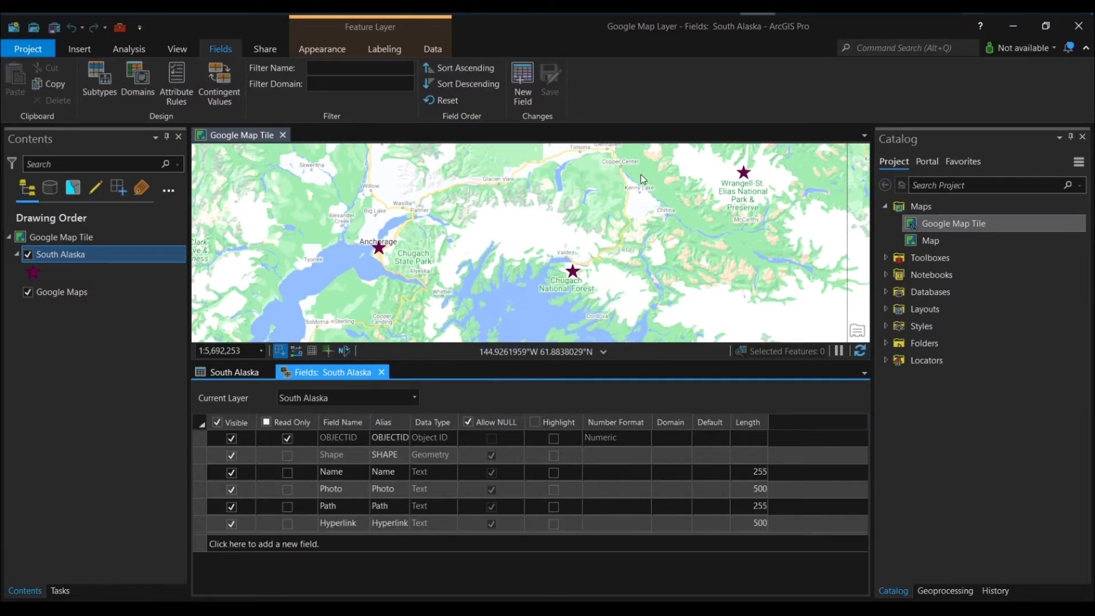
{"action": "mouse_move", "coordinate": [422, 337]}
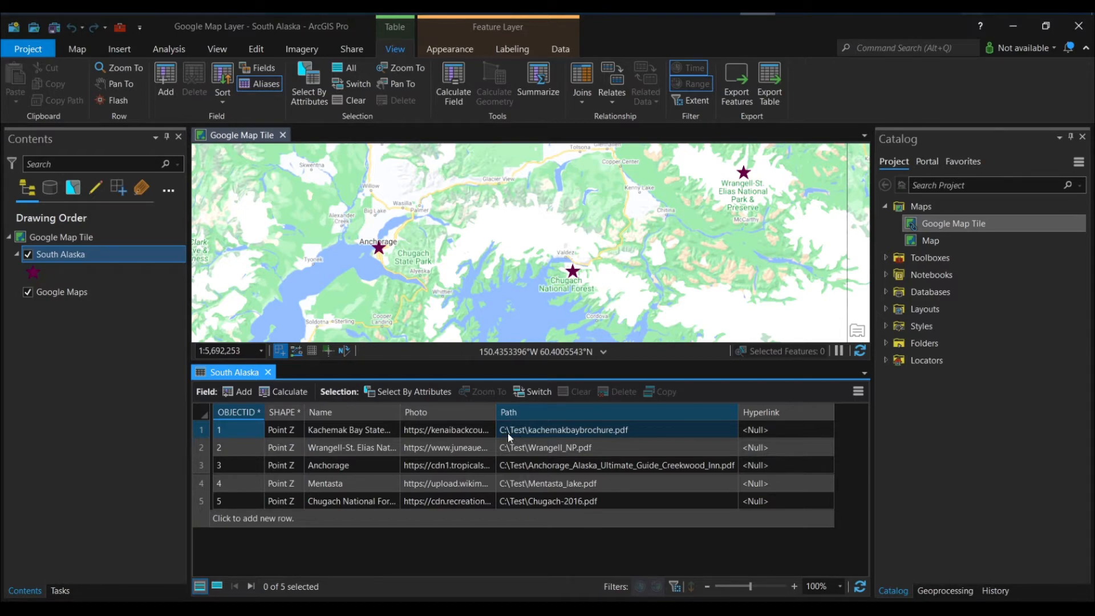
{"action": "mouse_move", "coordinate": [532, 438]}
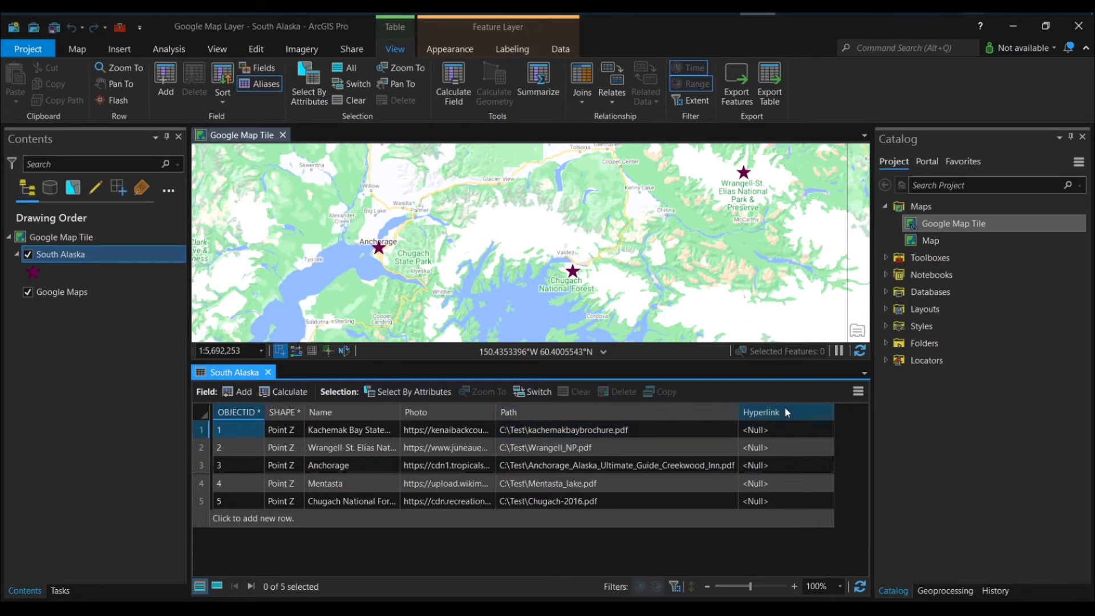
{"action": "mouse_move", "coordinate": [631, 559]}
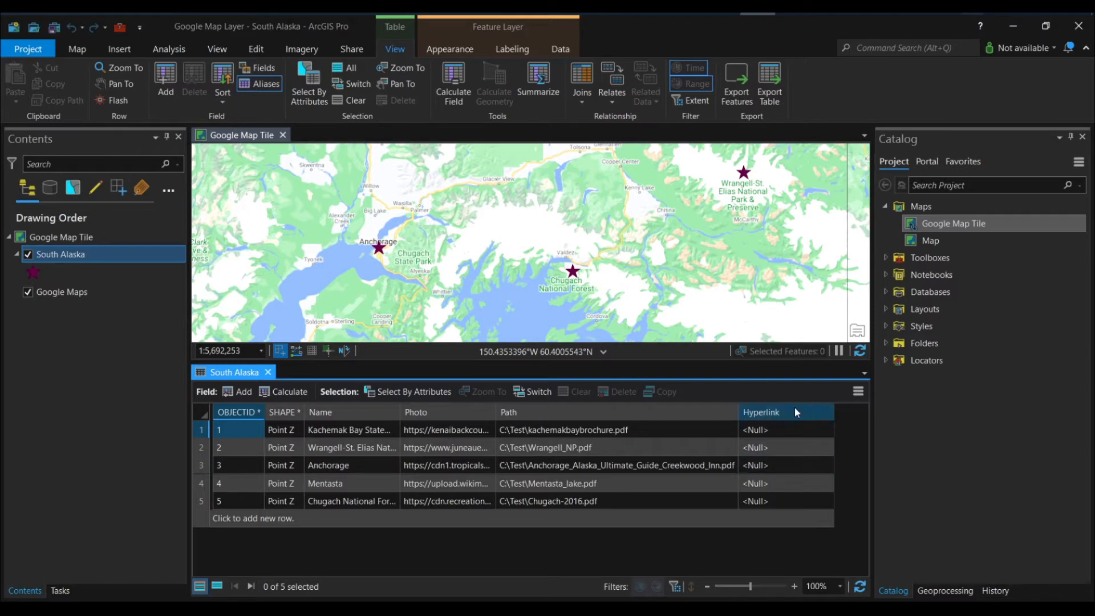
- Calculate Hyperlink as an <a href> tag built from !Path! labelled Click Here for all rows
{"action": "right_click", "coordinate": [760, 412]}
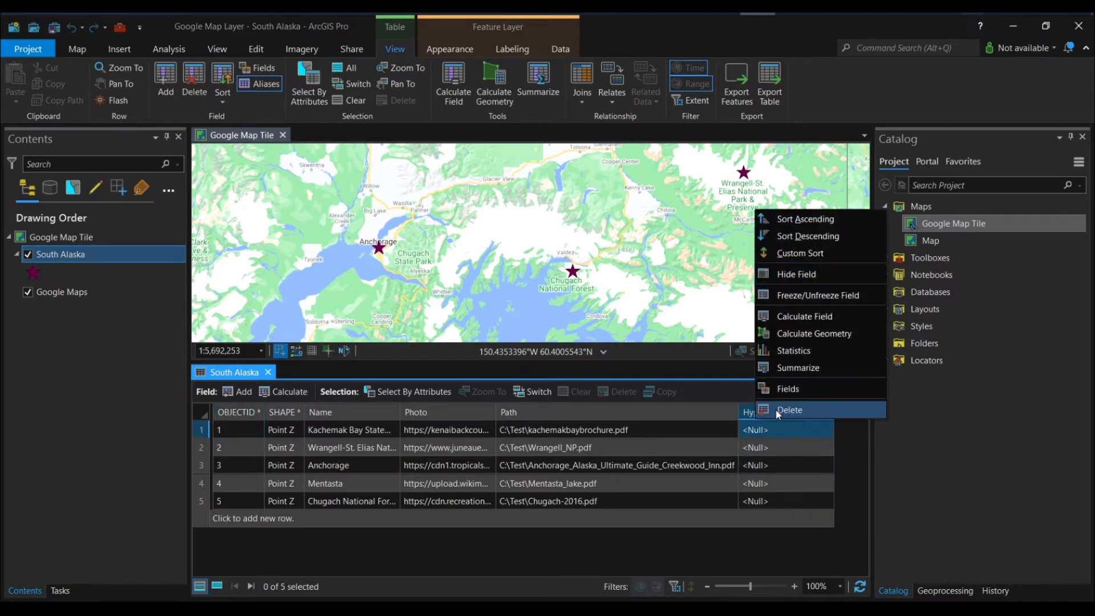
{"action": "mouse_move", "coordinate": [795, 318]}
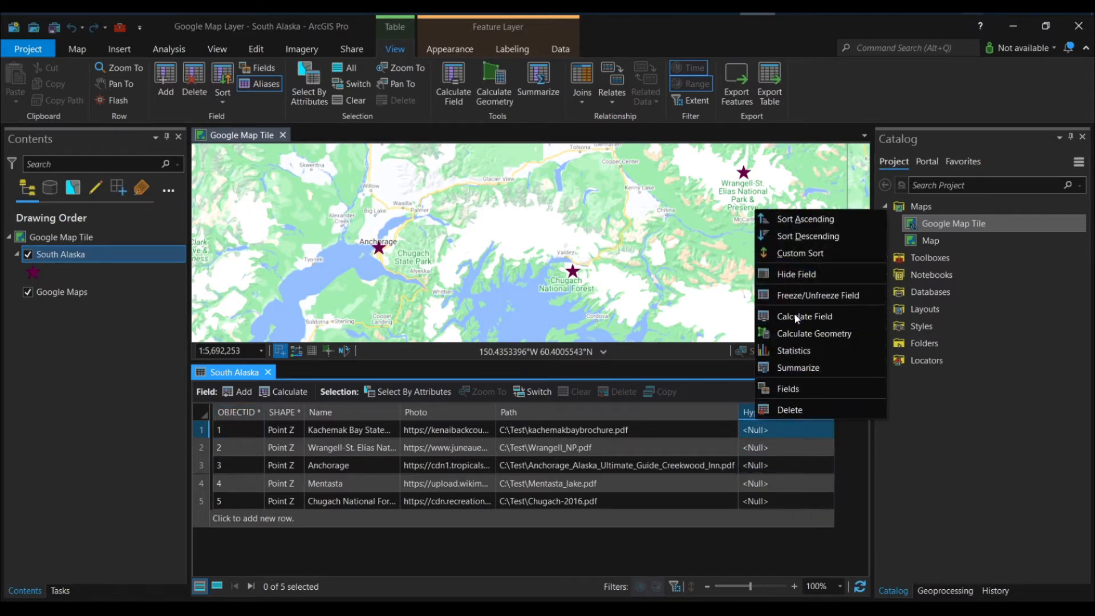
{"action": "left_click", "coordinate": [804, 315]}
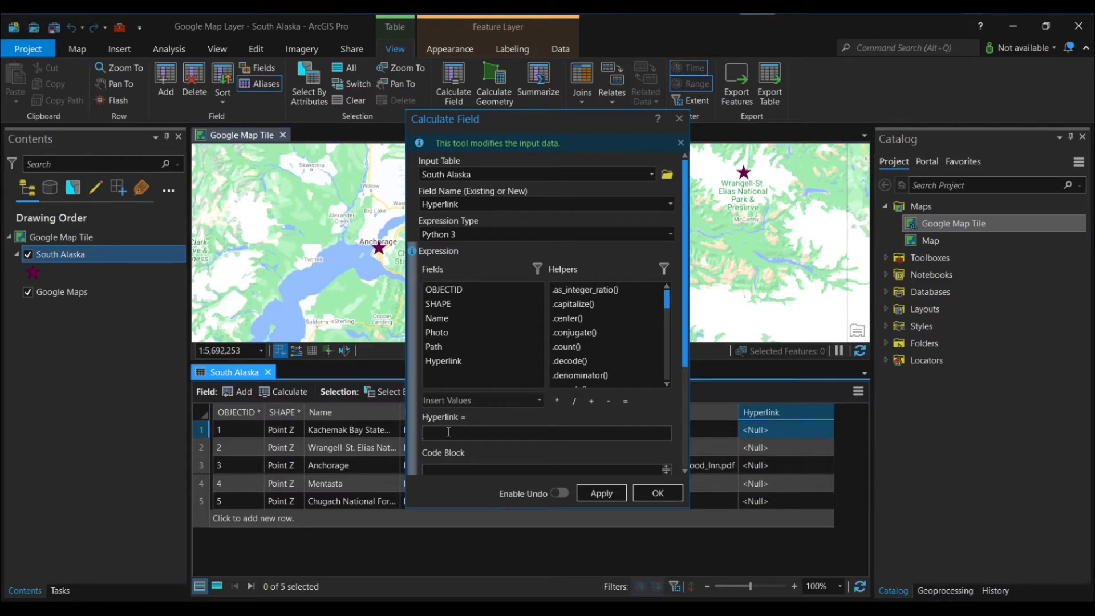
{"action": "left_click", "coordinate": [546, 433]}
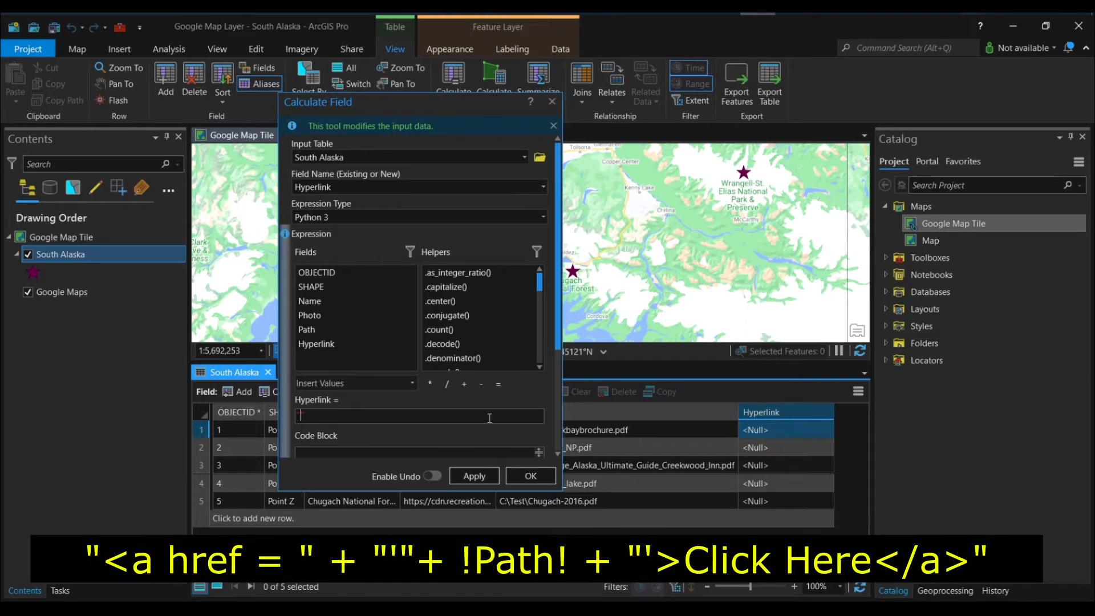
{"action": "type", "text": "\"<a href=\" + \"\"+ !Path! + \"\">\"+"}
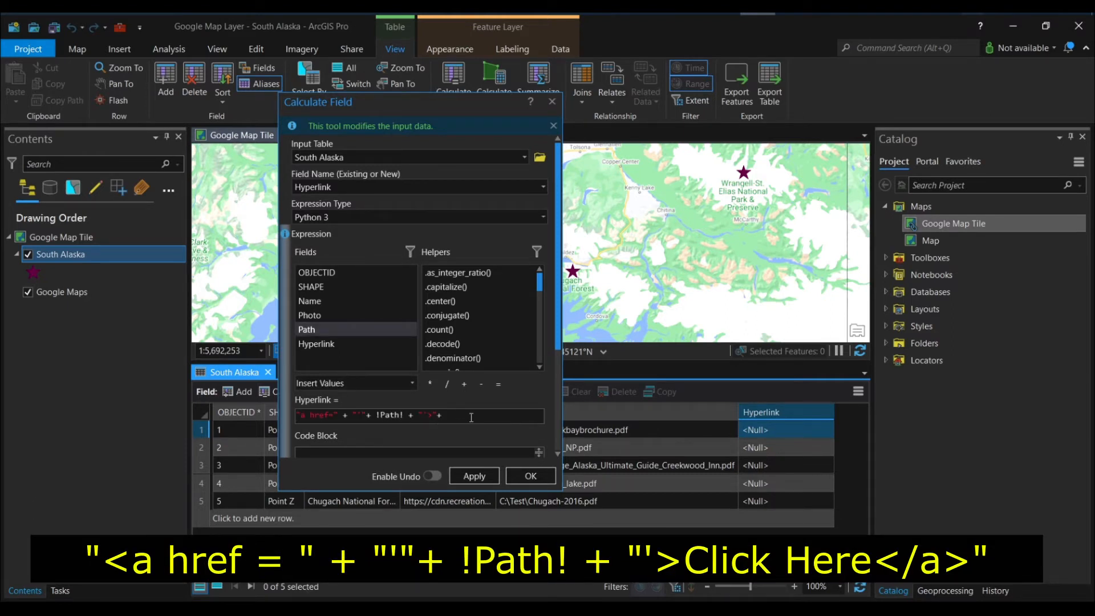
{"action": "left_click", "coordinate": [472, 476]}
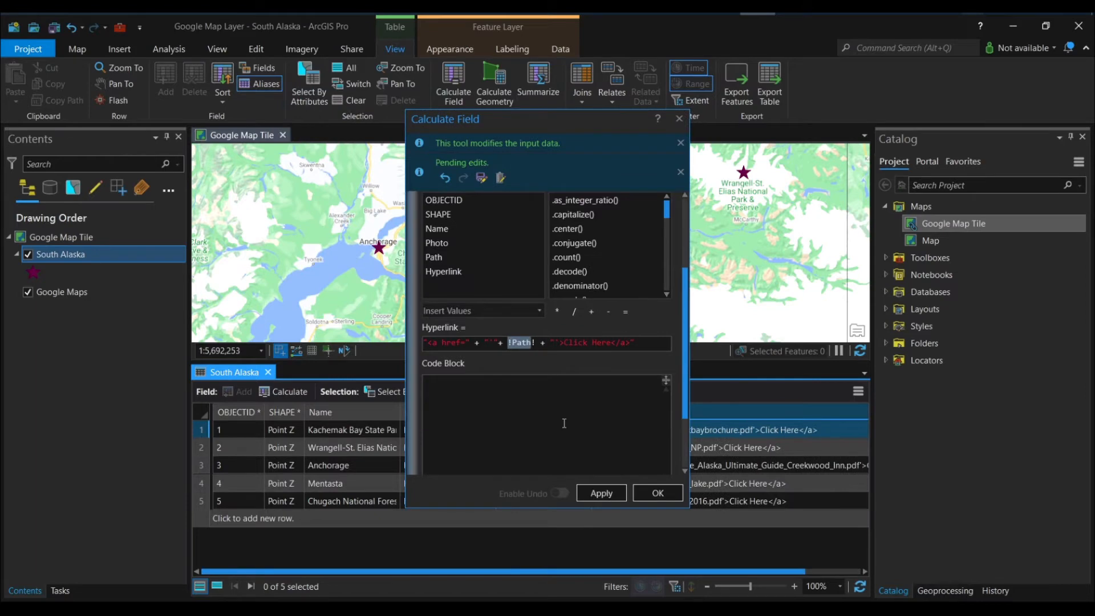
{"action": "mouse_move", "coordinate": [657, 493]}
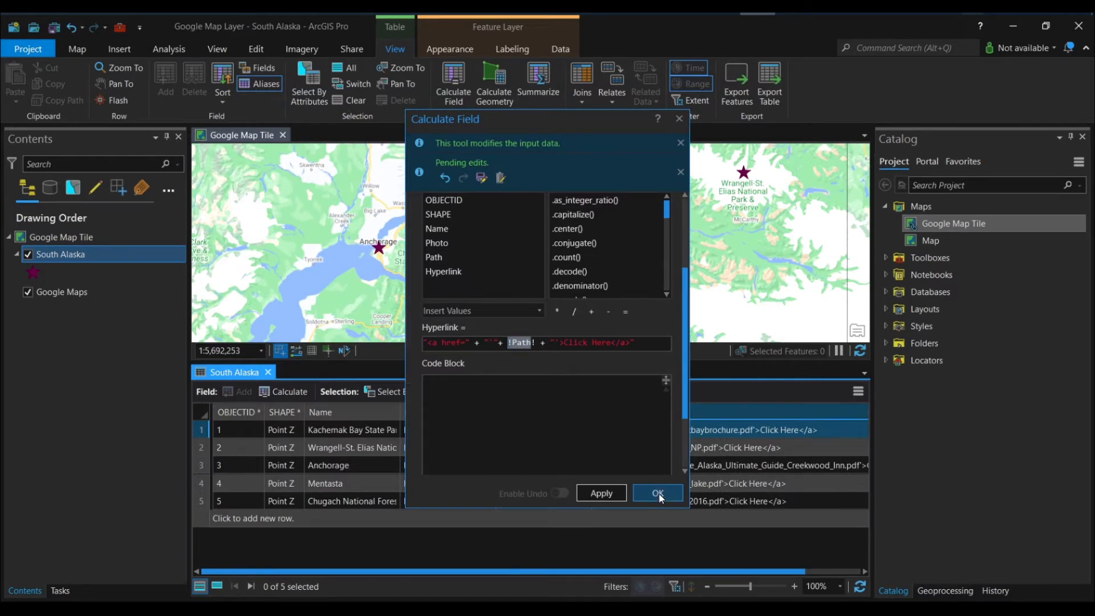
- Dismiss the calculator and follow Anchorage's Click Here pop-up link to its guide PDF
{"action": "left_click", "coordinate": [656, 492]}
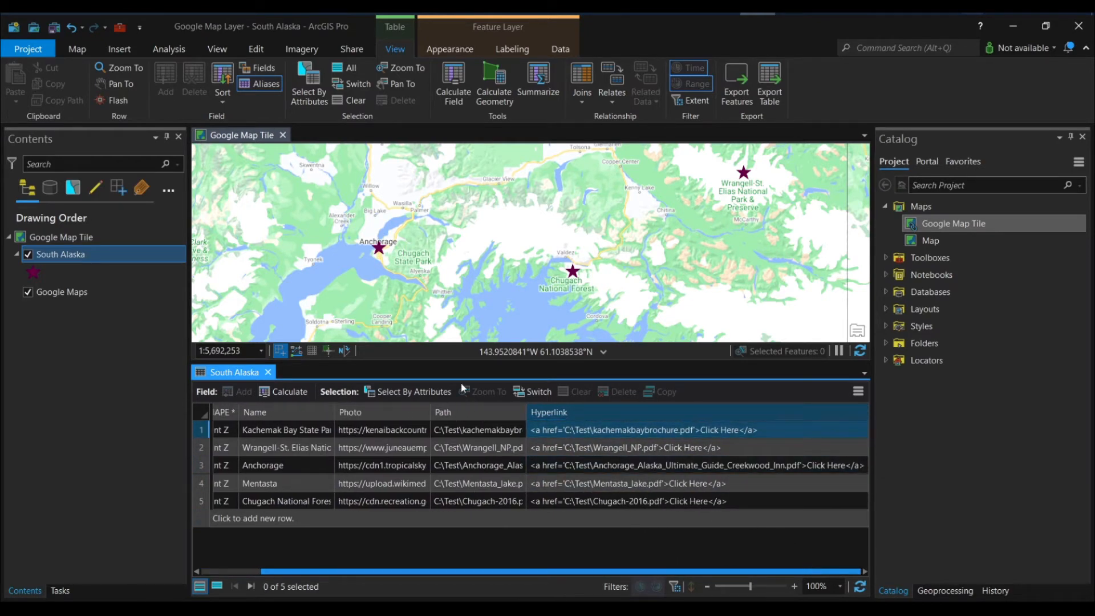
{"action": "left_click", "coordinate": [378, 247]}
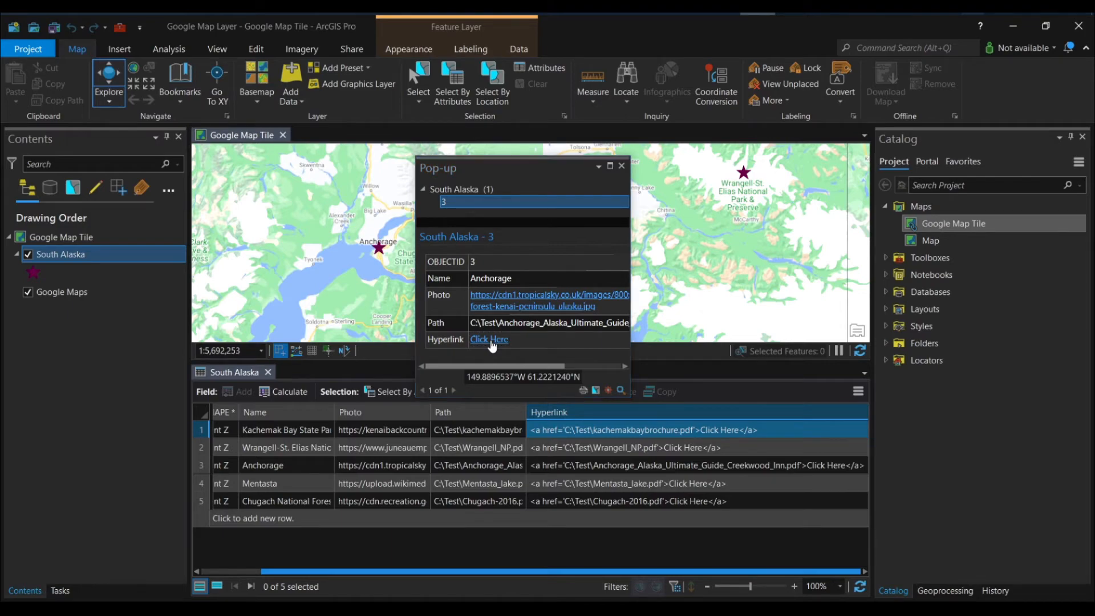
{"action": "left_click", "coordinate": [489, 340]}
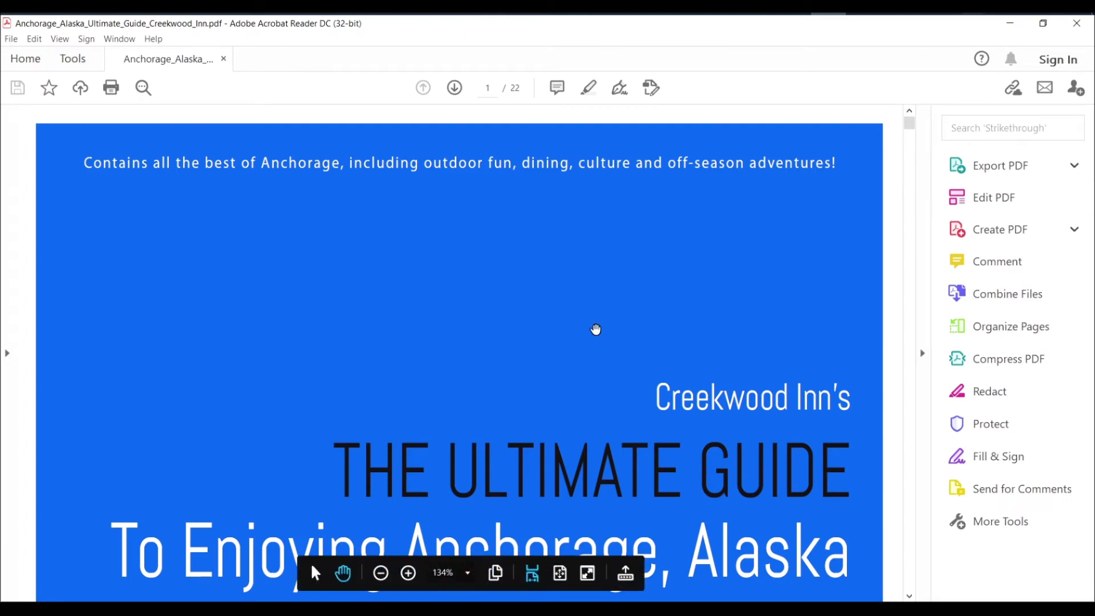
{"action": "scroll", "scroll_direction": "down", "scroll_amount": 3}
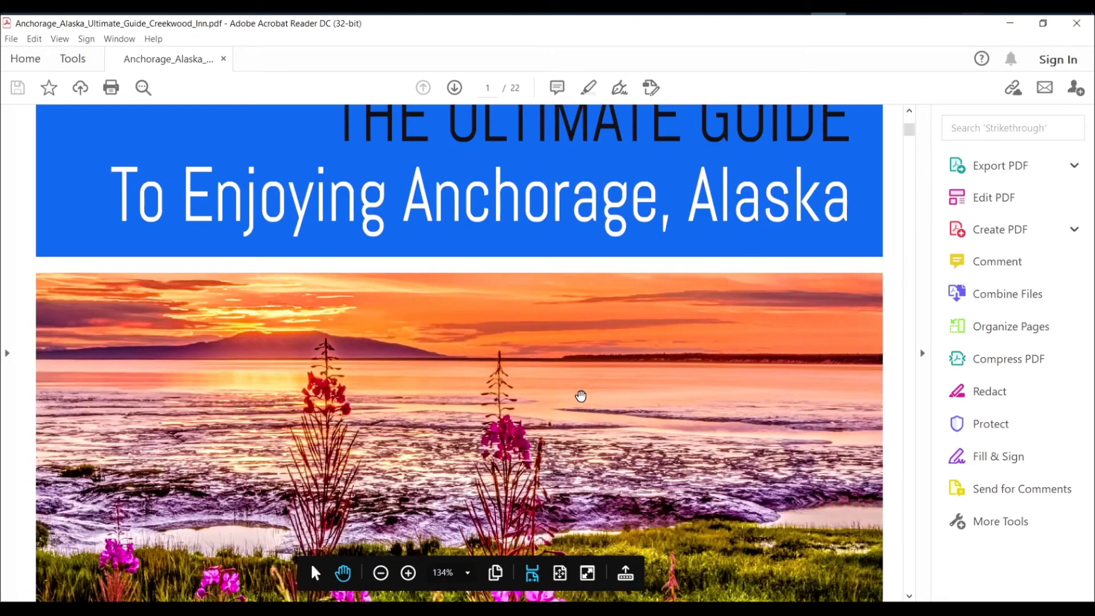
{"action": "scroll", "scroll_direction": "down", "scroll_amount": 3}
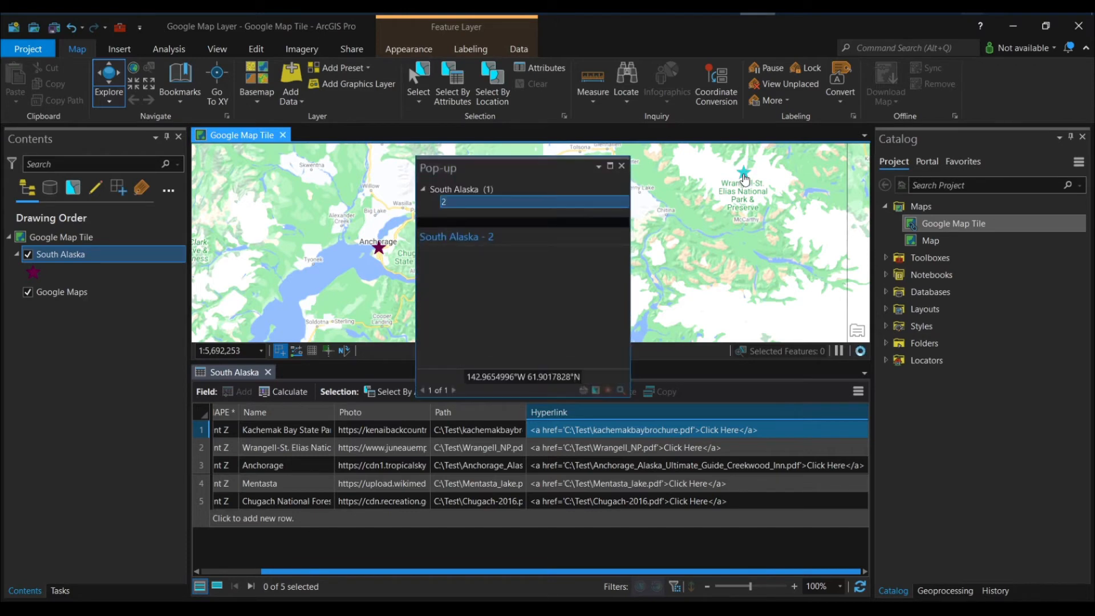
- Review the Wrangell-St. Elias pop-up's photo, path and Click Here link, then dismiss it
{"action": "left_click", "coordinate": [455, 236]}
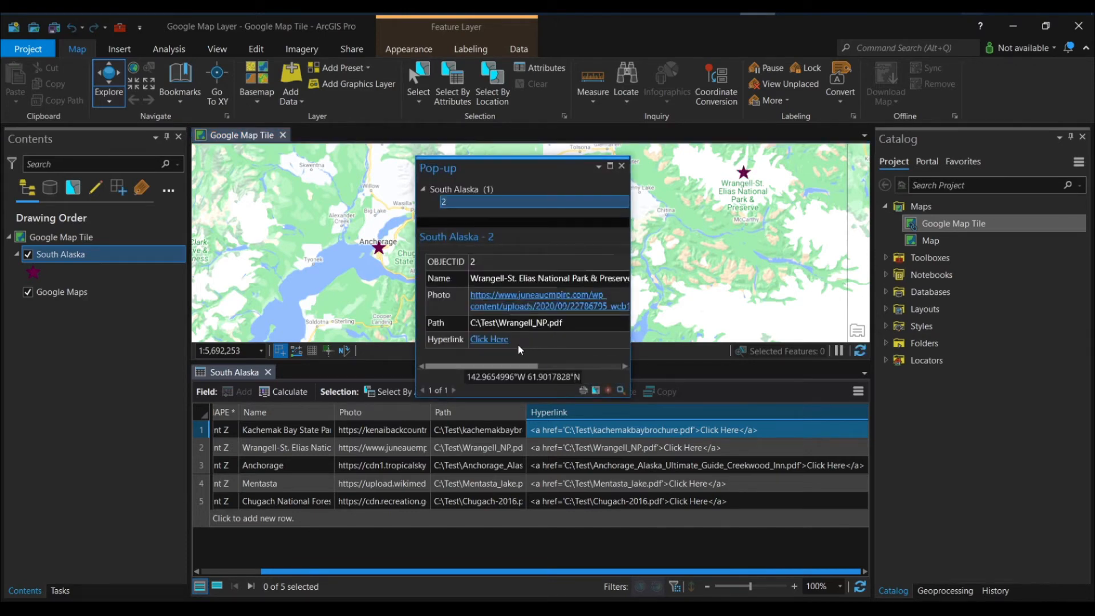
{"action": "mouse_move", "coordinate": [466, 349]}
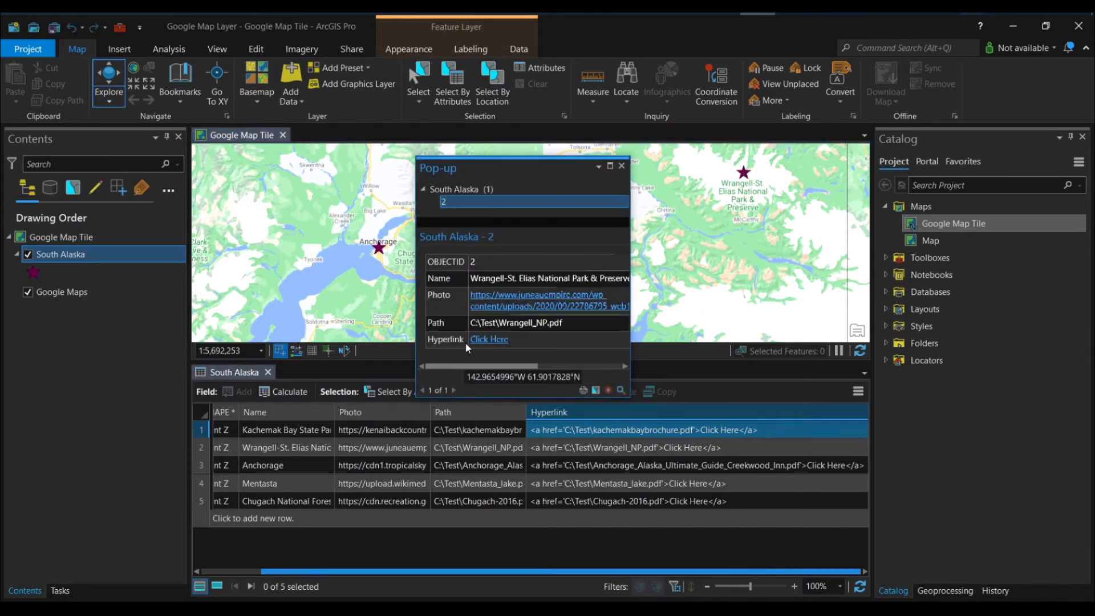
{"action": "mouse_move", "coordinate": [583, 341]}
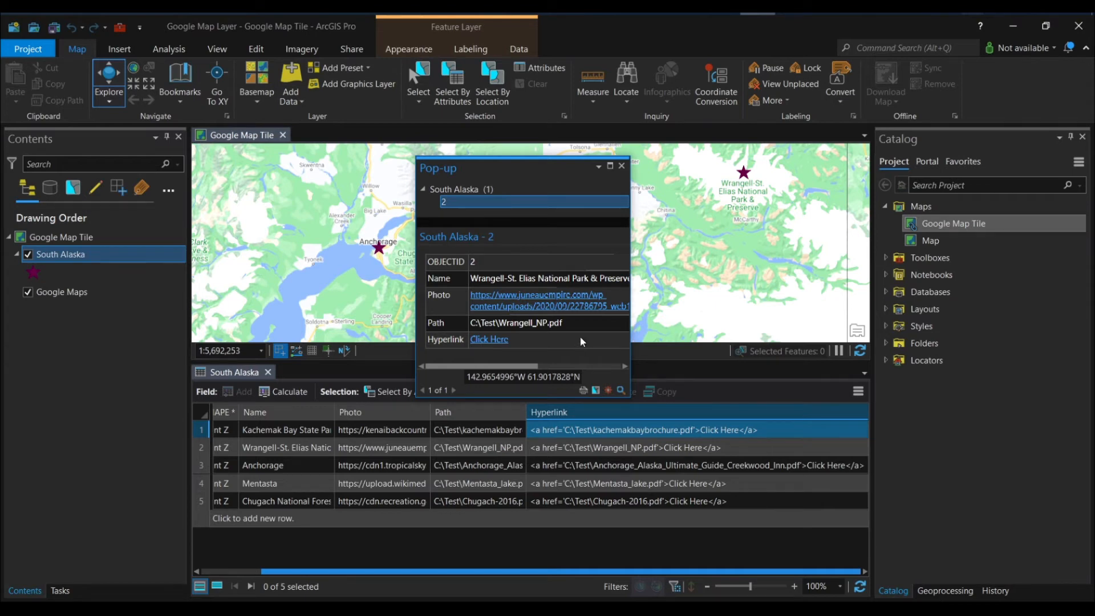
{"action": "mouse_move", "coordinate": [581, 301]}
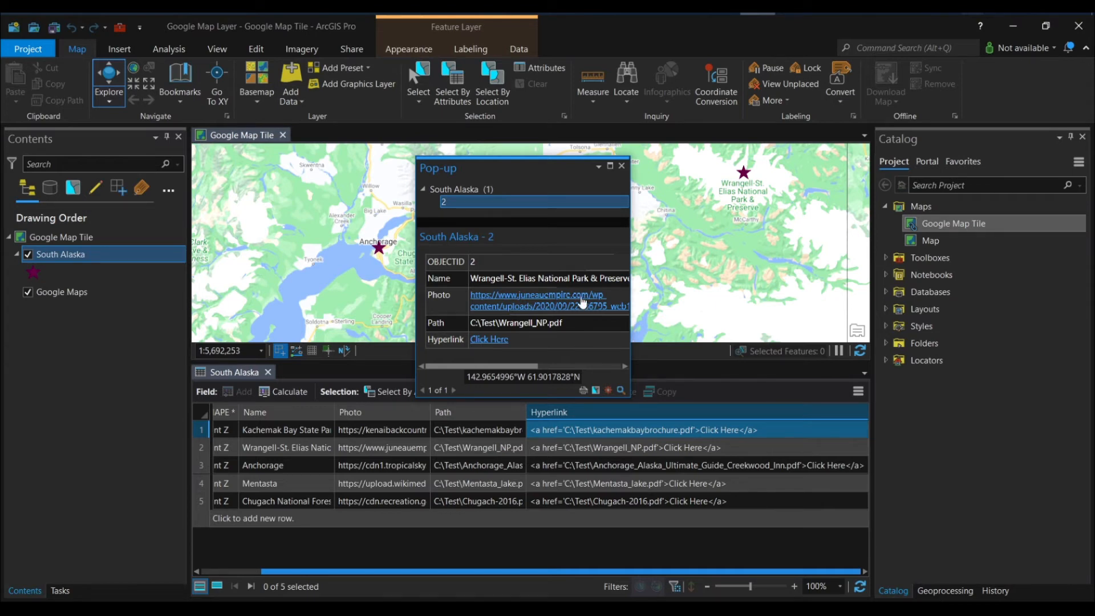
{"action": "mouse_move", "coordinate": [620, 167]}
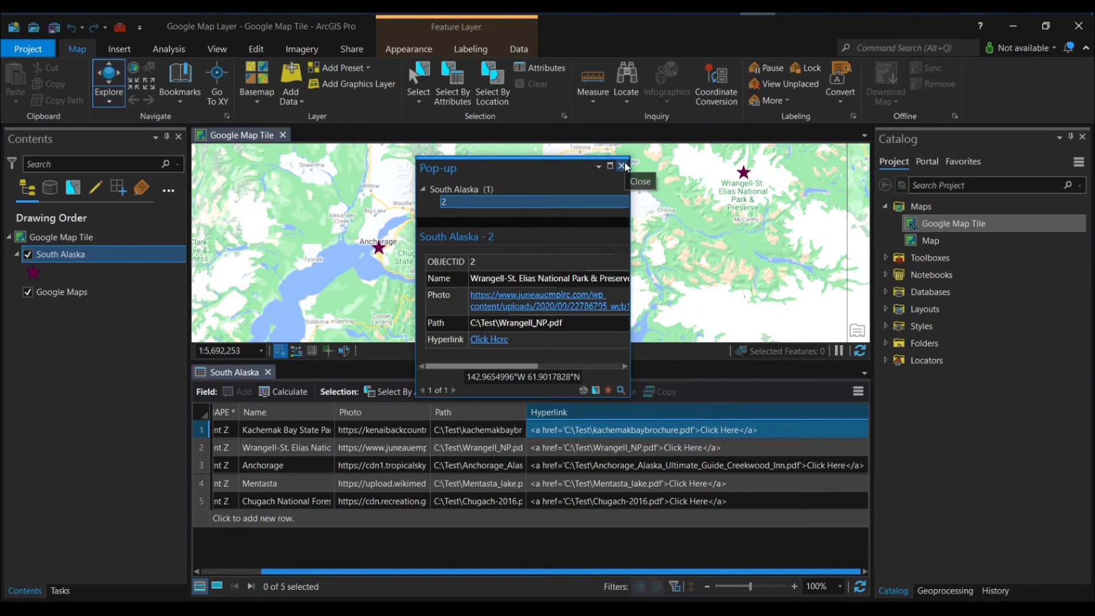
{"action": "mouse_move", "coordinate": [621, 167]}
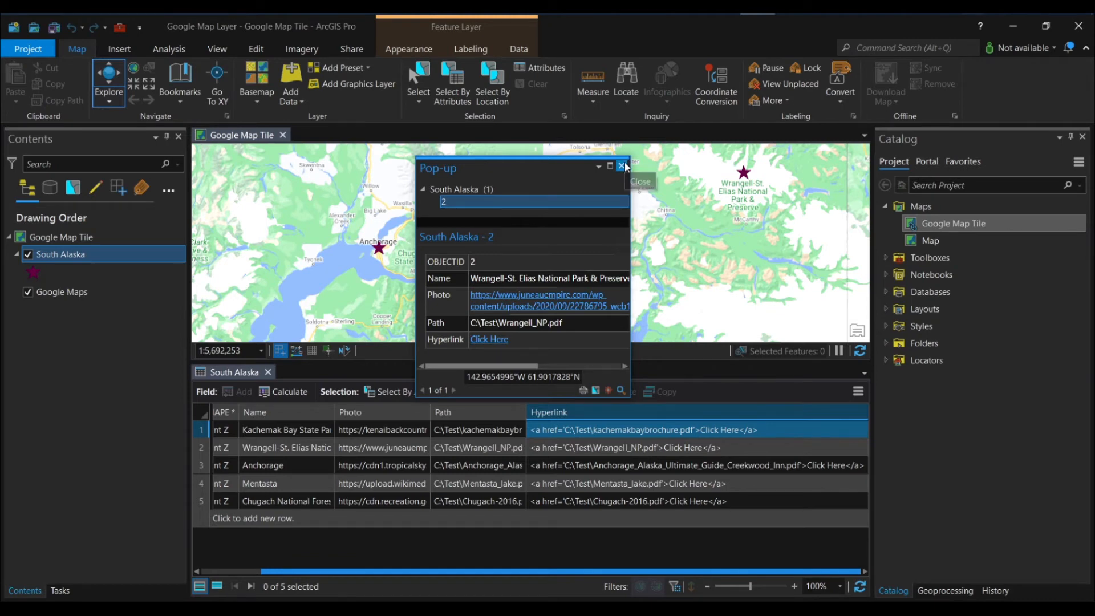
{"action": "left_click", "coordinate": [622, 166]}
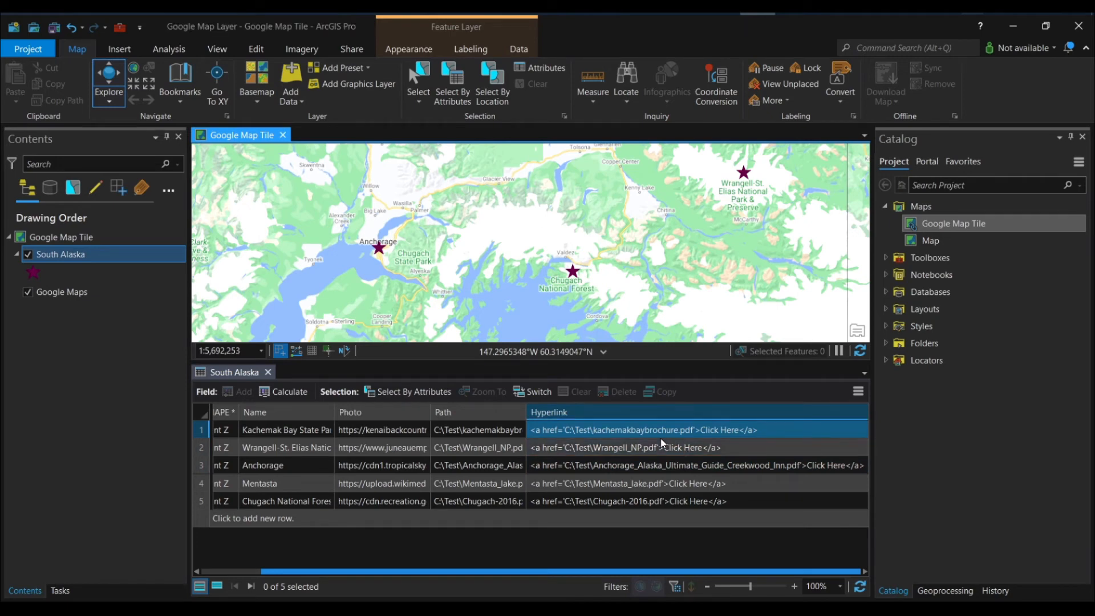
{"action": "mouse_move", "coordinate": [548, 412]}
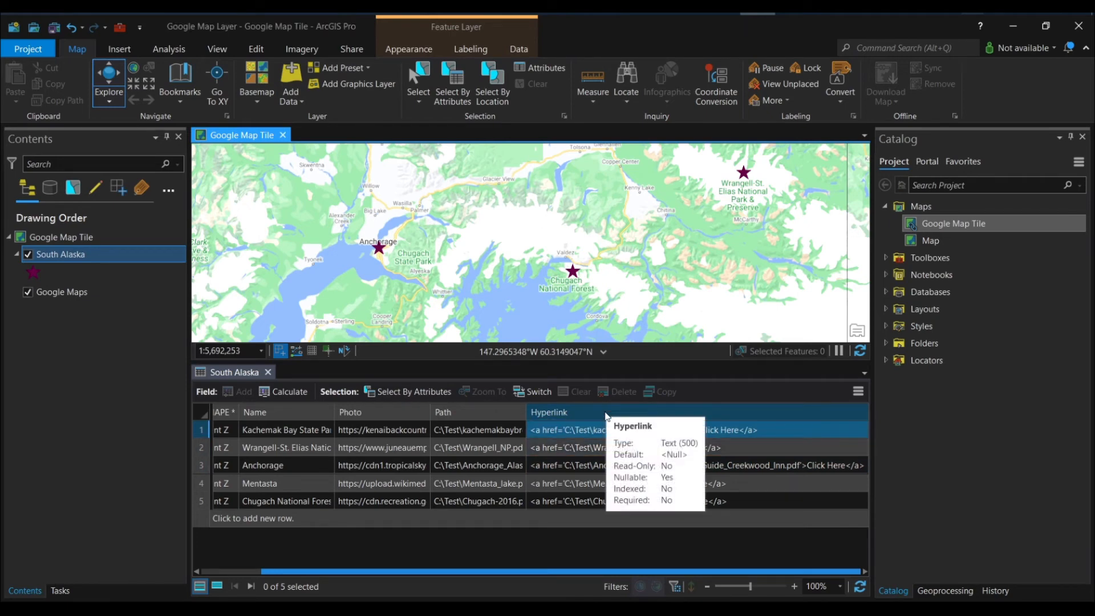
- Start a new Hyperlink calculation beginning "<a href=" + "'" + !Path! in the expression box
{"action": "right_click", "coordinate": [550, 412]}
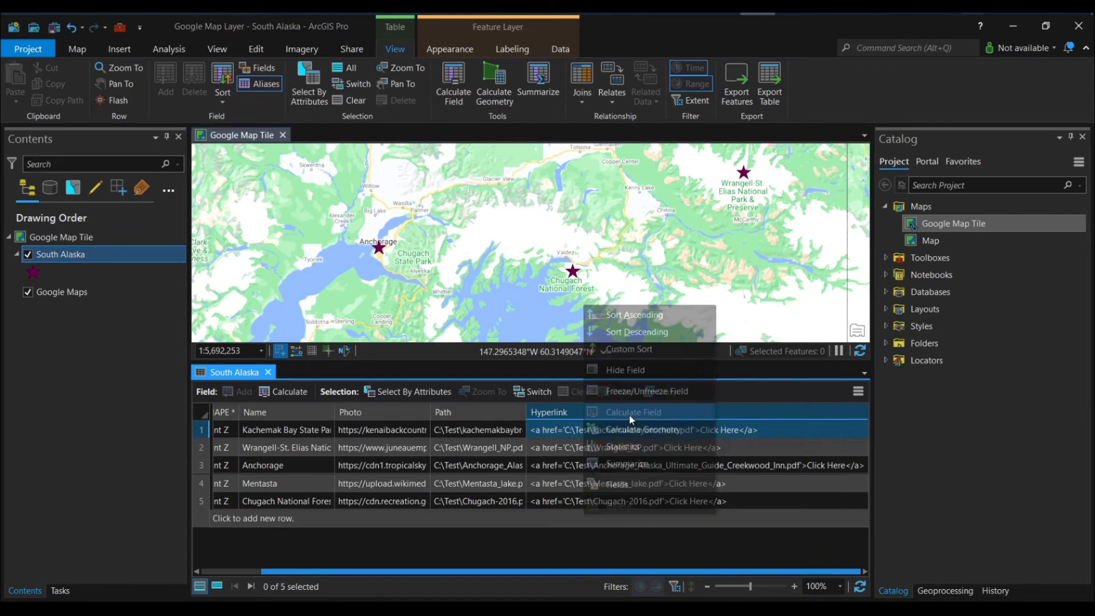
{"action": "left_click", "coordinate": [631, 412]}
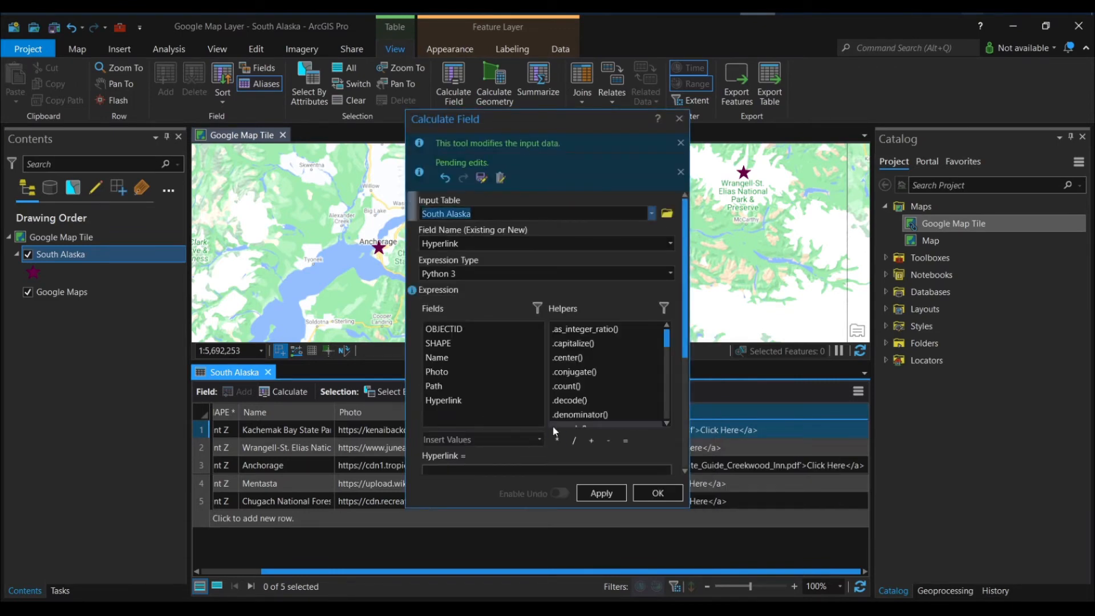
{"action": "scroll", "scroll_direction": "down", "scroll_amount": 3}
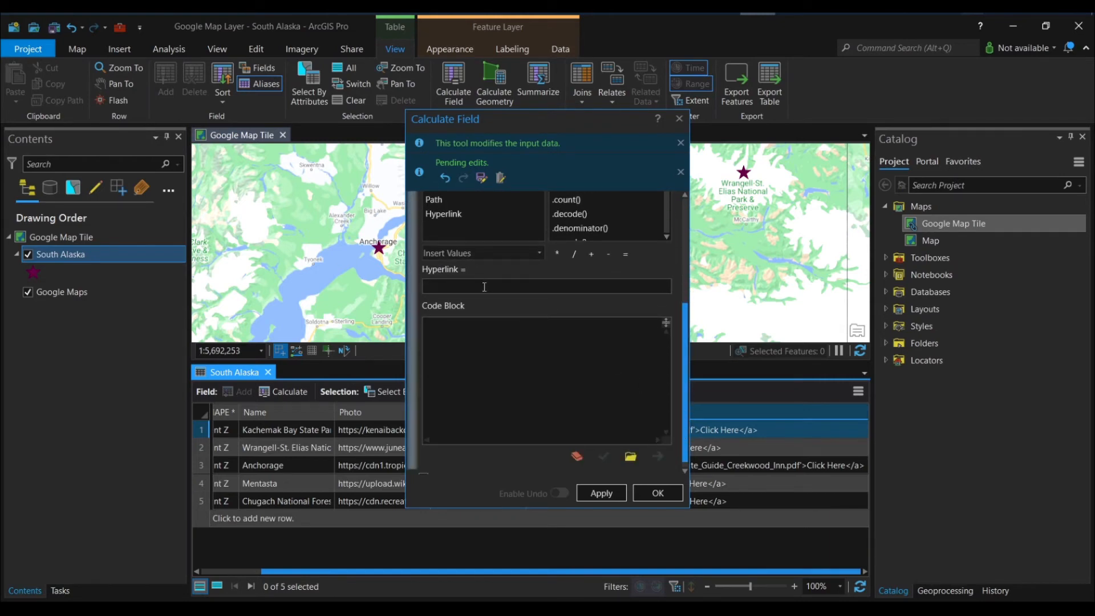
{"action": "left_click", "coordinate": [484, 287]}
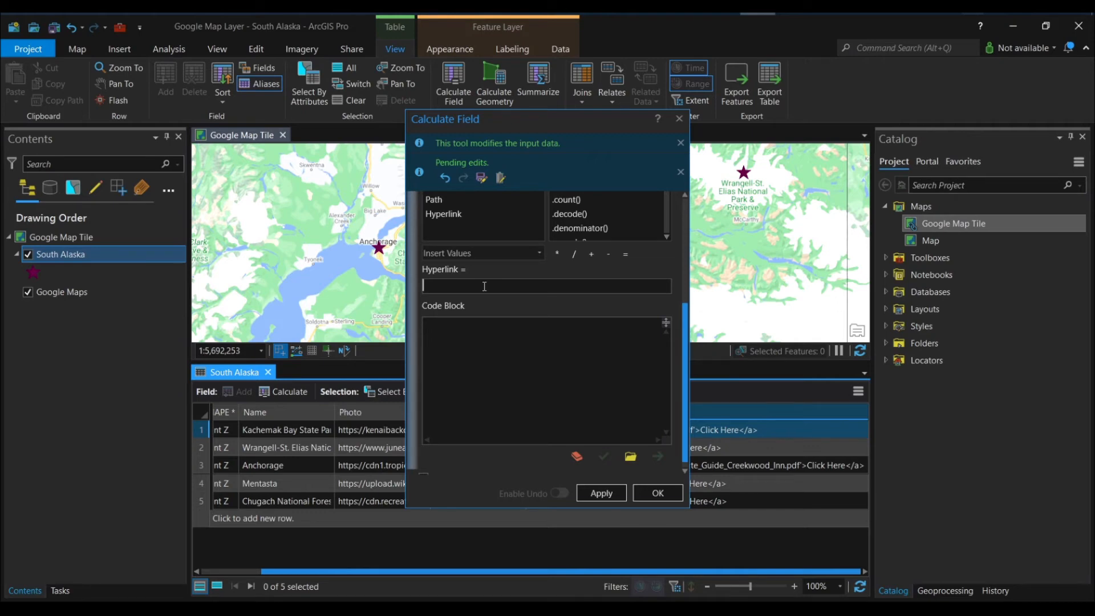
{"action": "mouse_move", "coordinate": [319, 383]}
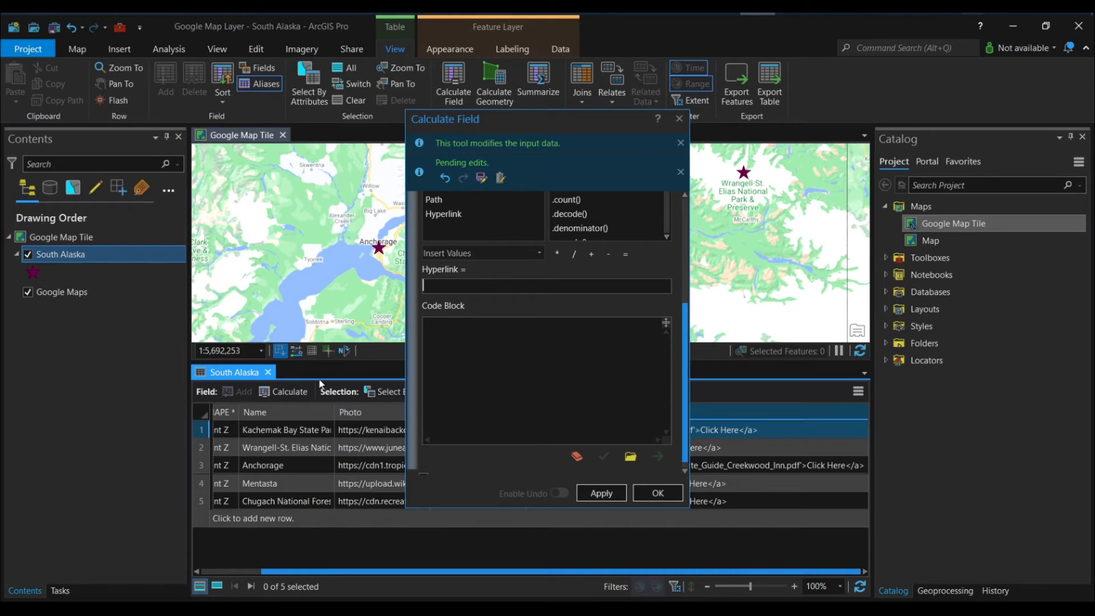
{"action": "mouse_move", "coordinate": [256, 412]}
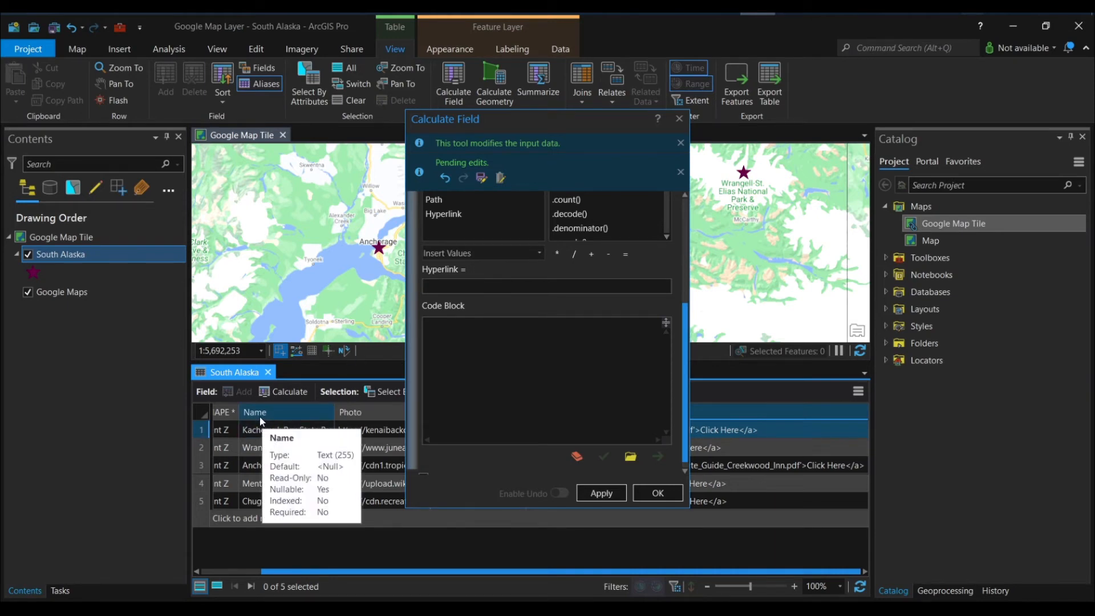
{"action": "mouse_move", "coordinate": [266, 413]}
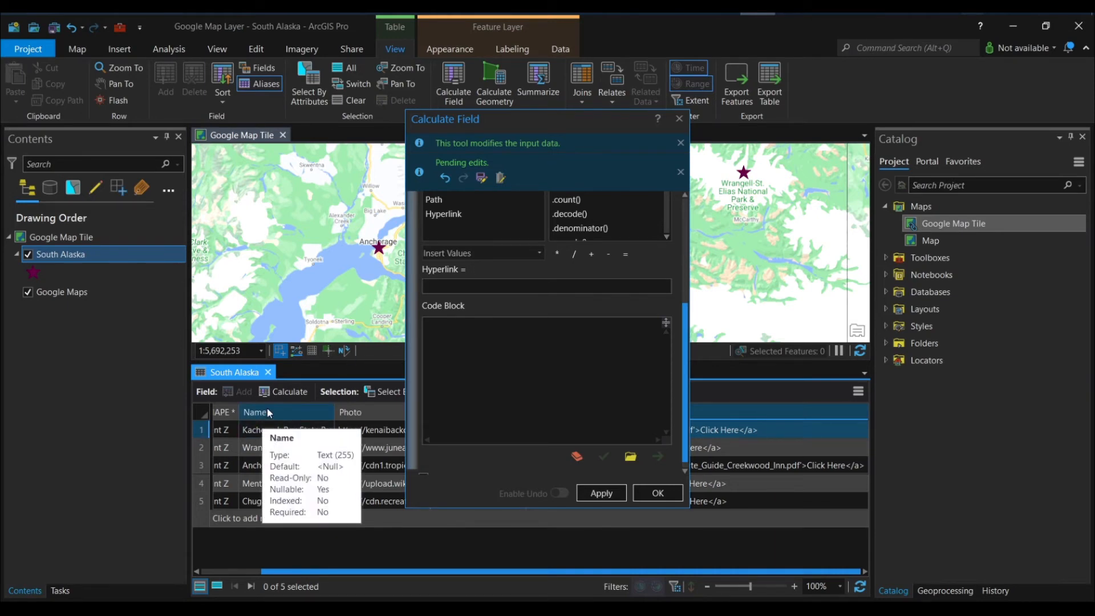
{"action": "mouse_move", "coordinate": [277, 411]}
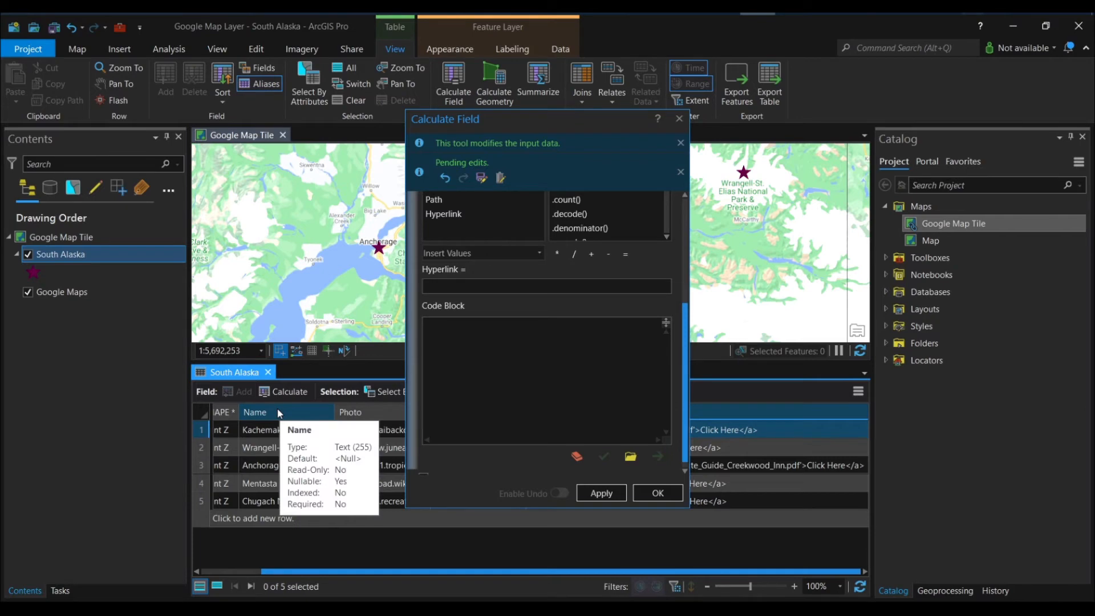
{"action": "left_click", "coordinate": [546, 285]}
{"action": "type", "text": "\"<a href= \" + \"\"\"+ !Path!"}
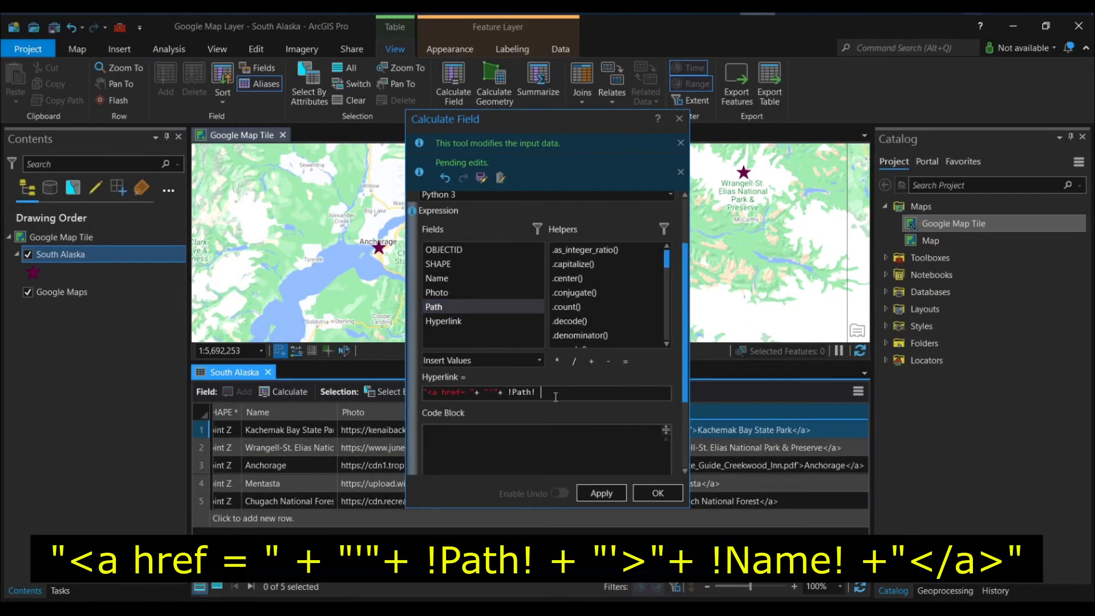
- Complete the expression with + "'>" + !Name! + "</a>" and verify it as valid
{"action": "type", "text": "\">\"+ !Name!"}
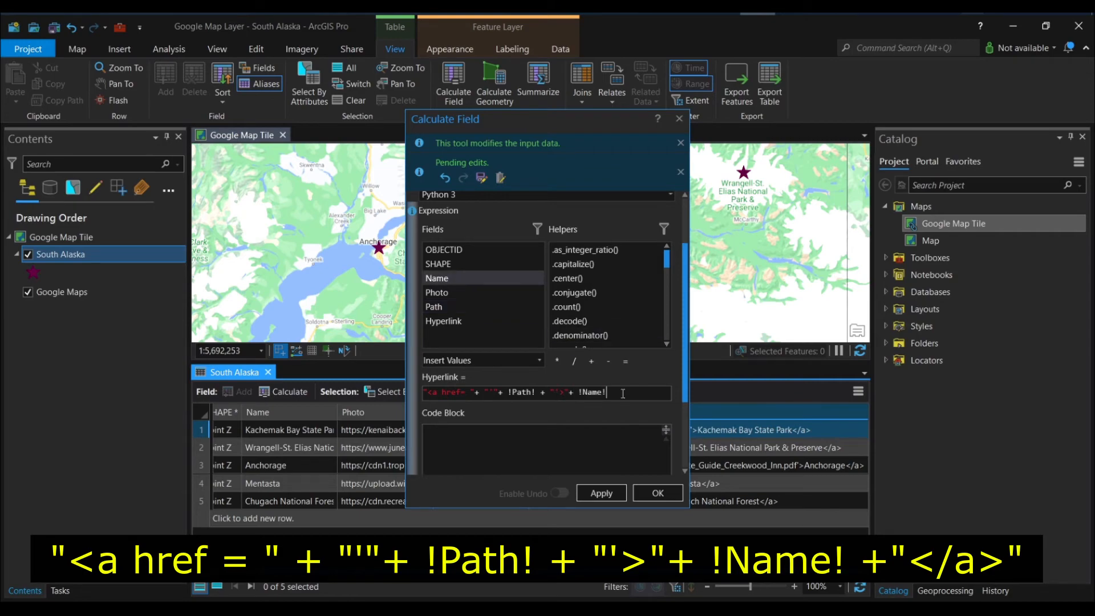
{"action": "scroll", "scroll_direction": "down", "scroll_amount": 3}
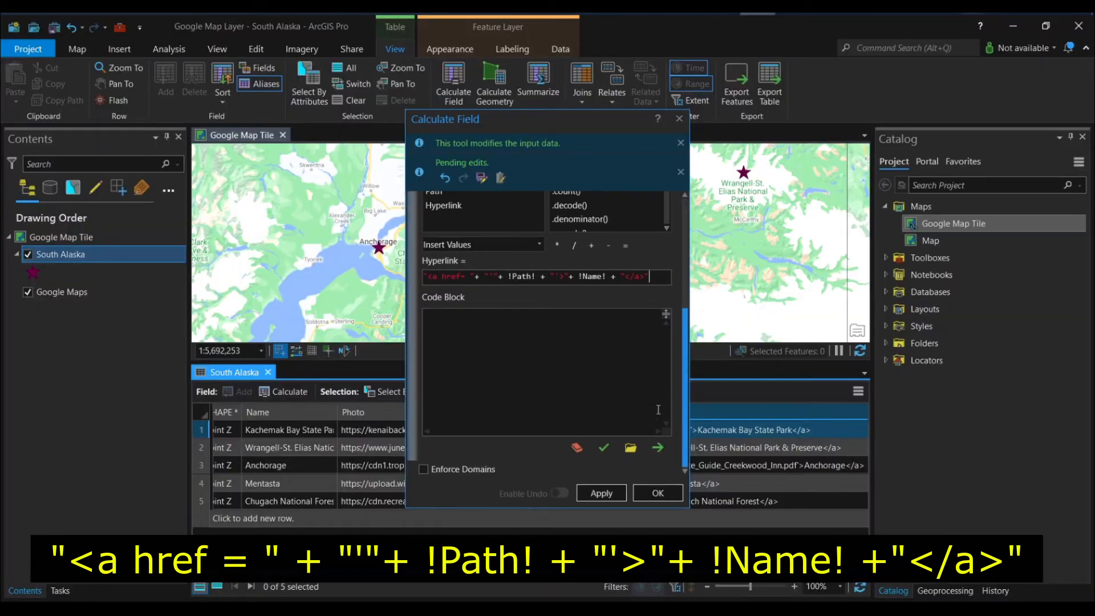
{"action": "left_click", "coordinate": [603, 448]}
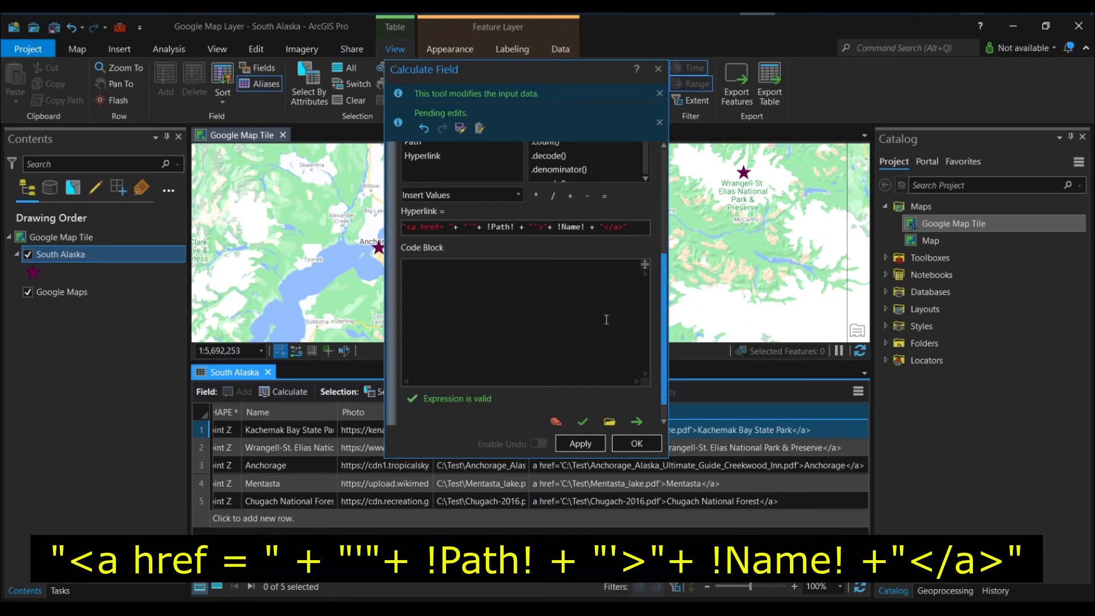
{"action": "mouse_move", "coordinate": [595, 306]}
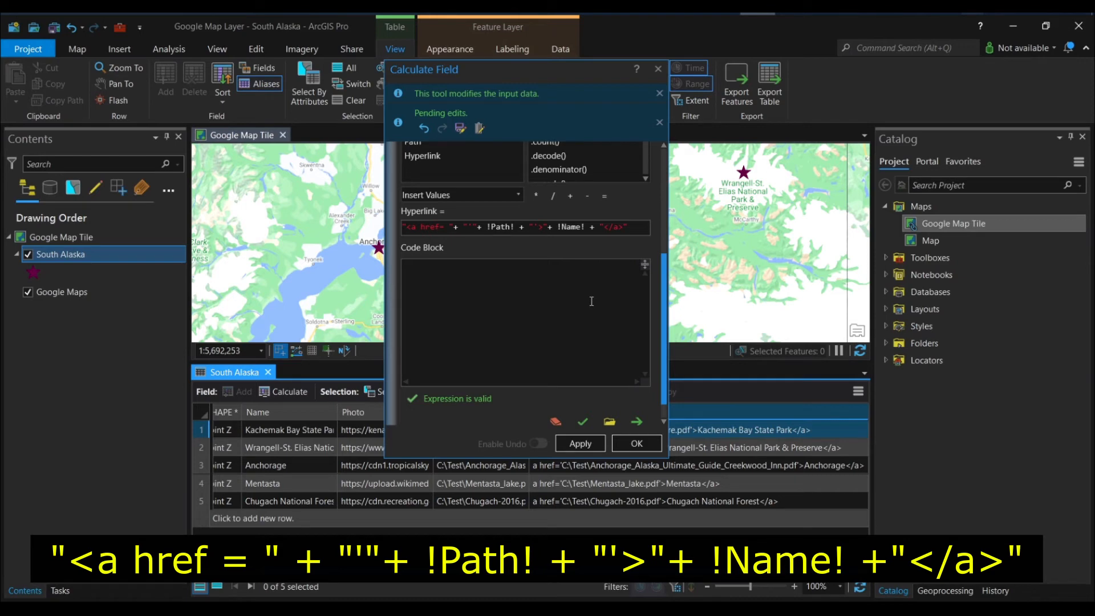
{"action": "double_click", "coordinate": [571, 227]}
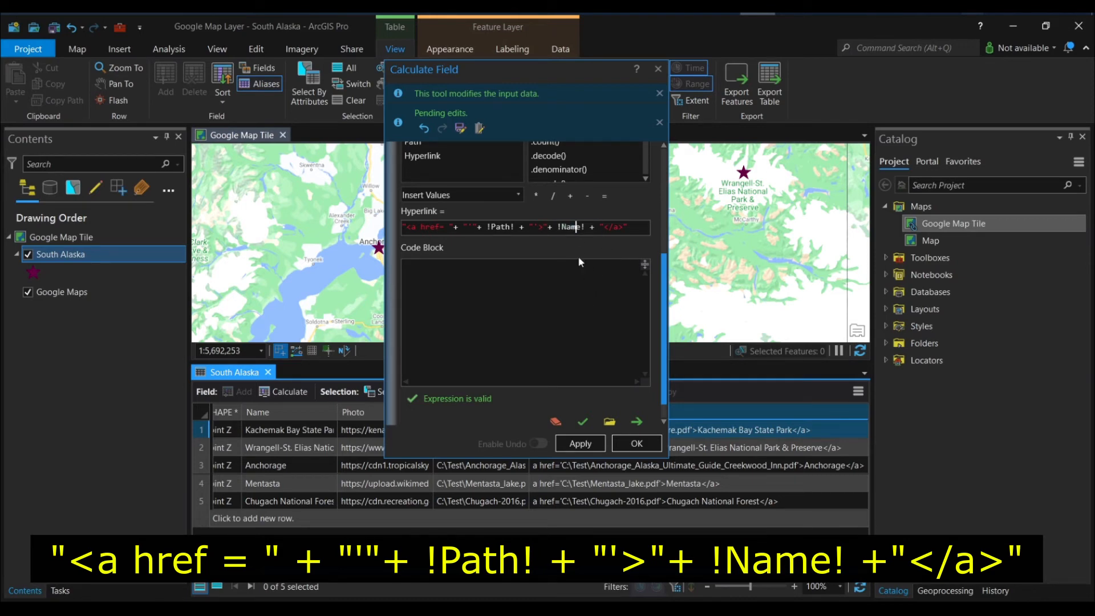
{"action": "mouse_move", "coordinate": [576, 249]}
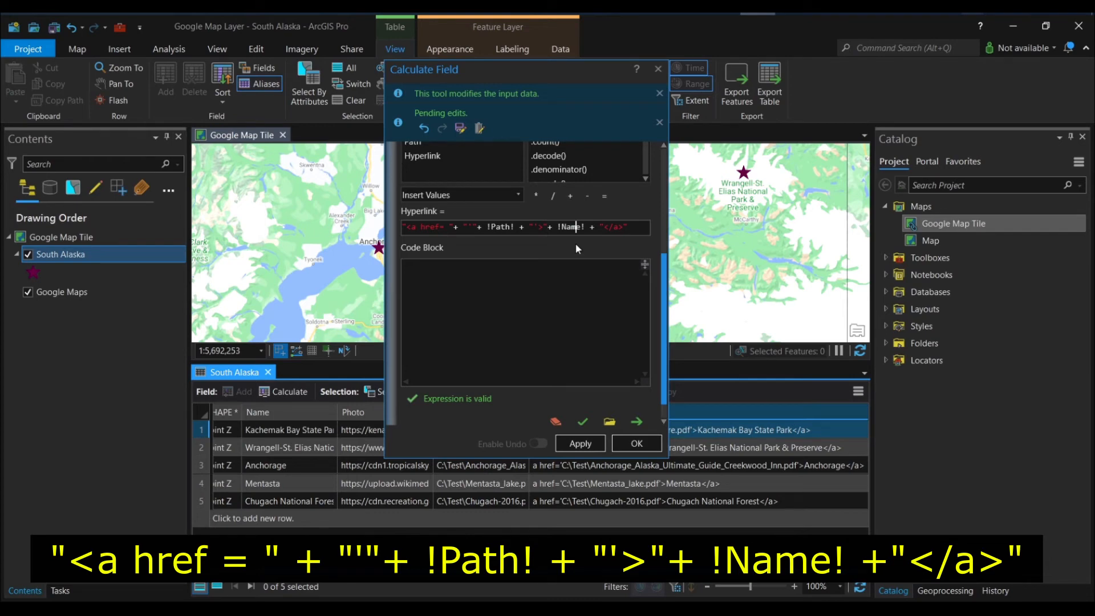
{"action": "mouse_move", "coordinate": [576, 227]}
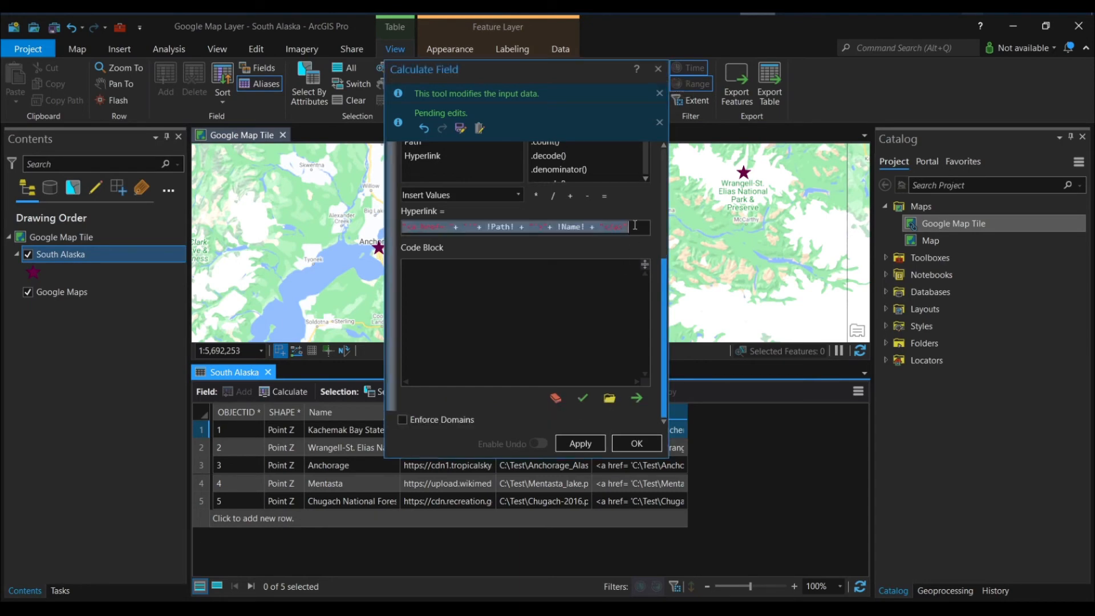
- Run the calculation and follow Anchorage's pop-up link, now reading "Anchorage", to its guide PDF
{"action": "left_click", "coordinate": [635, 443]}
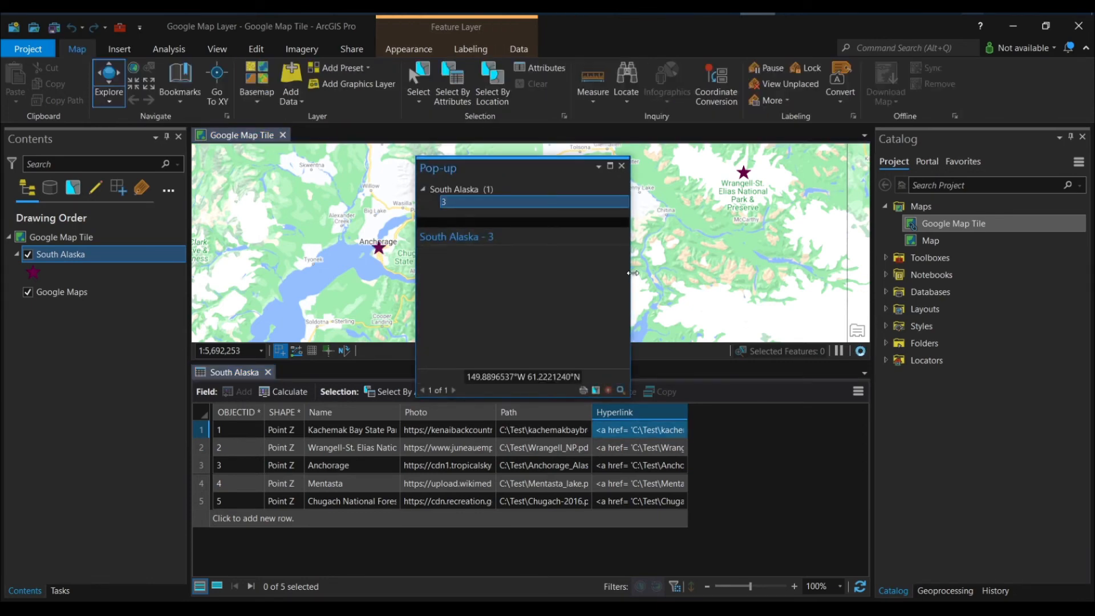
{"action": "left_click", "coordinate": [456, 237]}
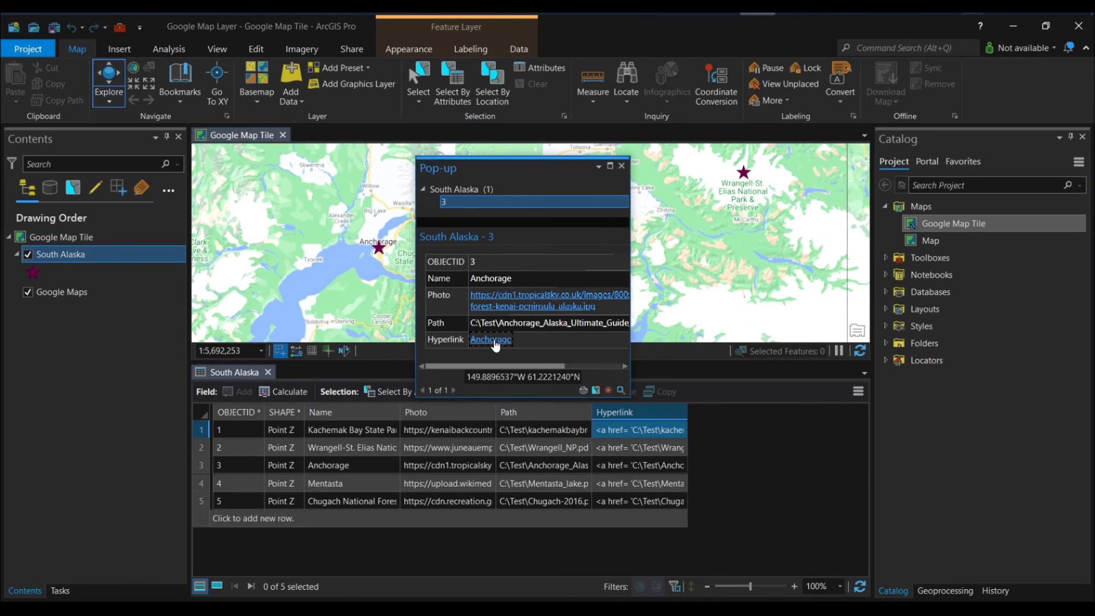
{"action": "left_click", "coordinate": [491, 340]}
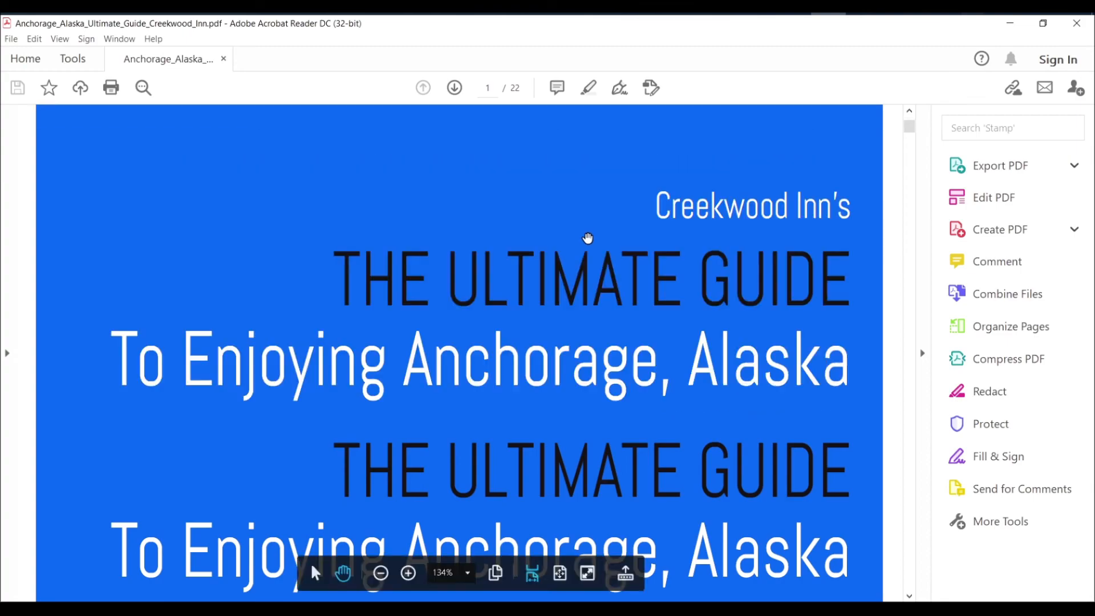
{"action": "scroll", "scroll_direction": "down", "scroll_amount": 3}
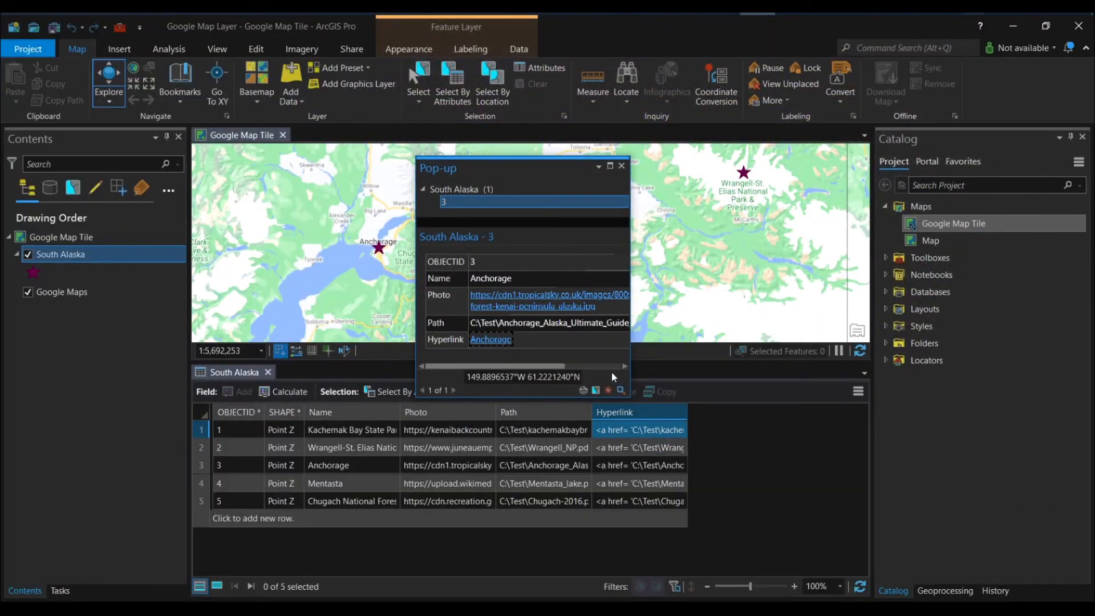
{"action": "mouse_move", "coordinate": [726, 489]}
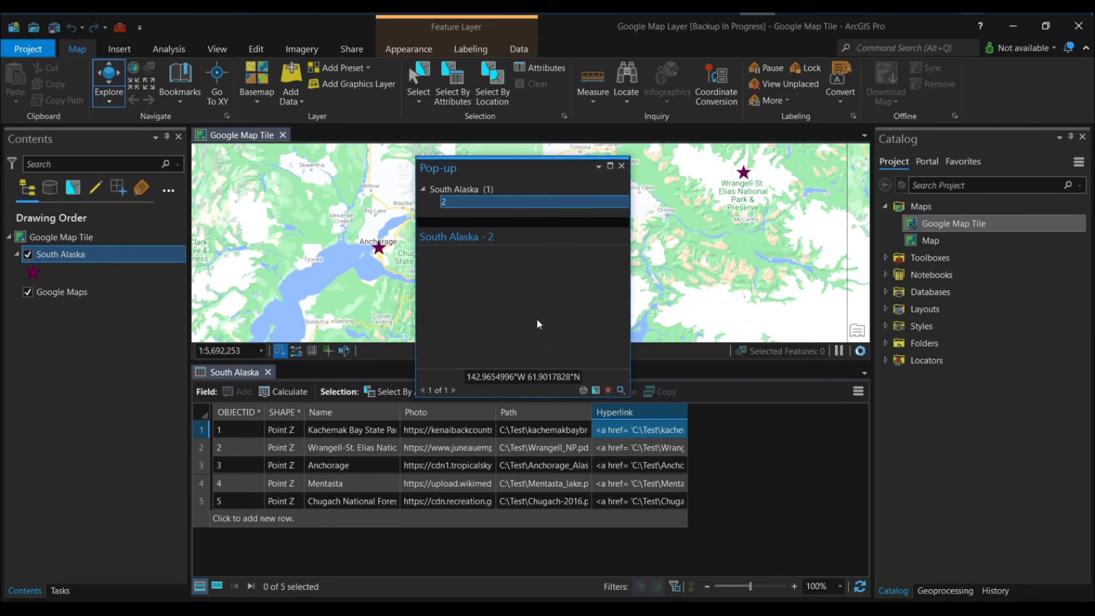
- Check the Wrangell-St. Elias park-name link, then close the pop-up and the attribute table
{"action": "left_click", "coordinate": [456, 237]}
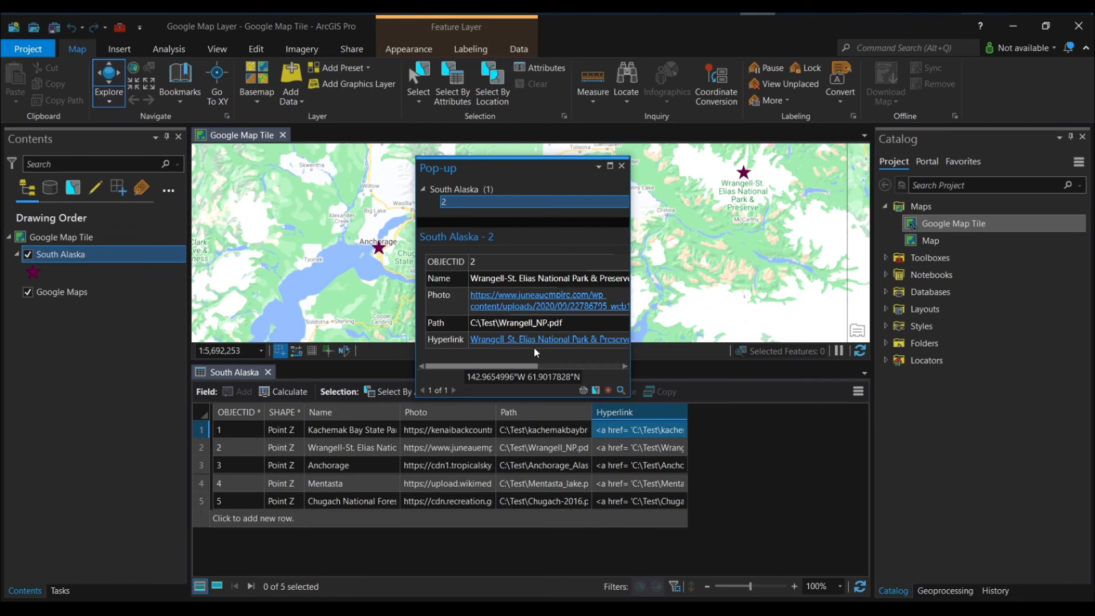
{"action": "mouse_move", "coordinate": [621, 167]}
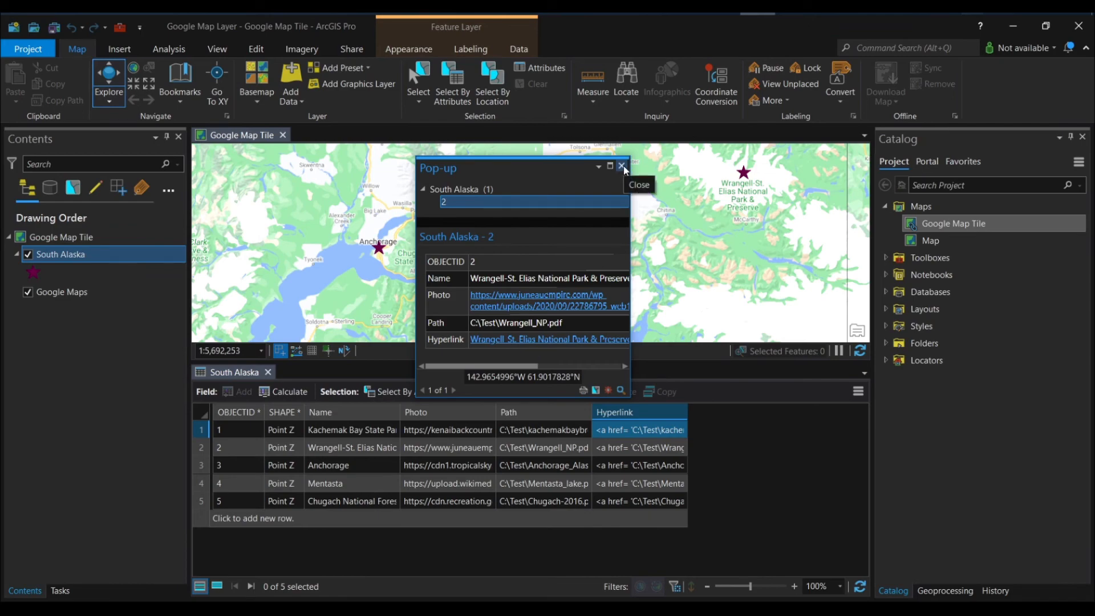
{"action": "left_click", "coordinate": [624, 168]}
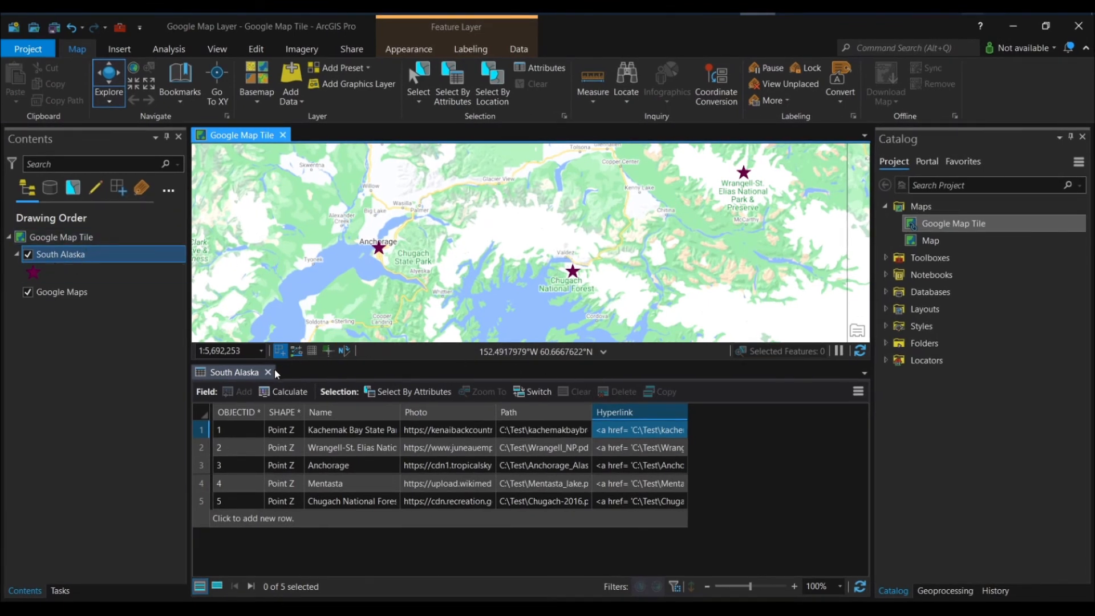
{"action": "left_click", "coordinate": [266, 372]}
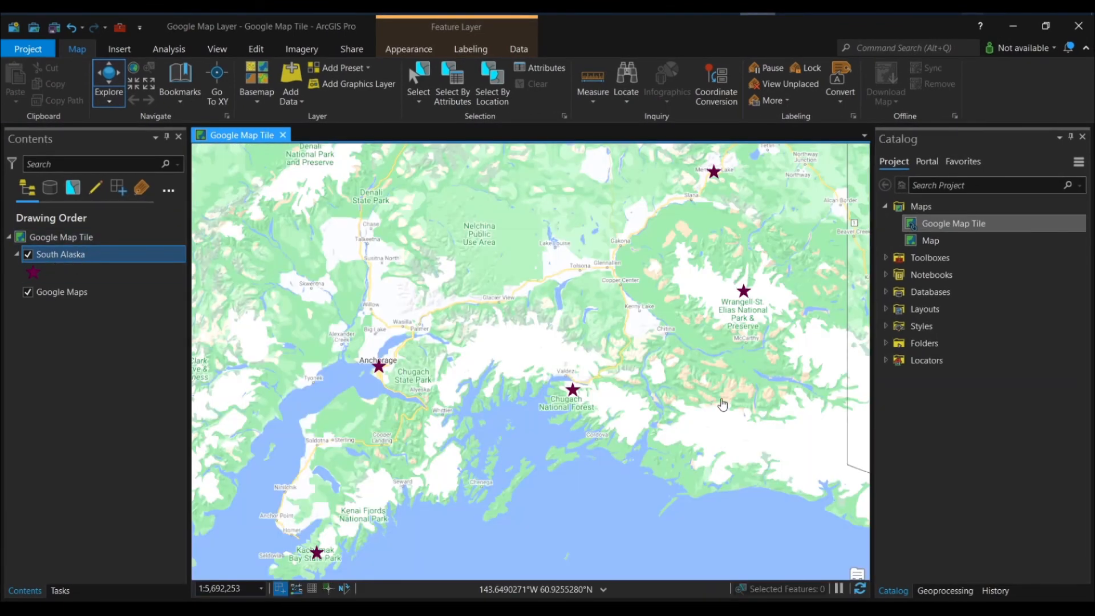
- Add an image element to the South Alaska pop-up captioned 'This is {Name}'
{"action": "right_click", "coordinate": [60, 253]}
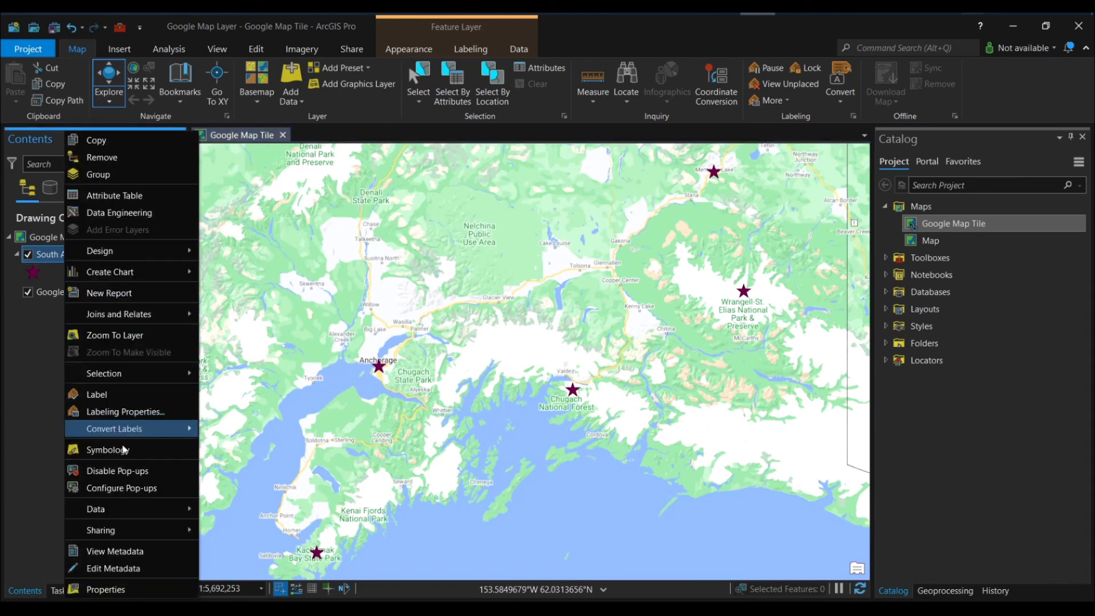
{"action": "left_click", "coordinate": [122, 486]}
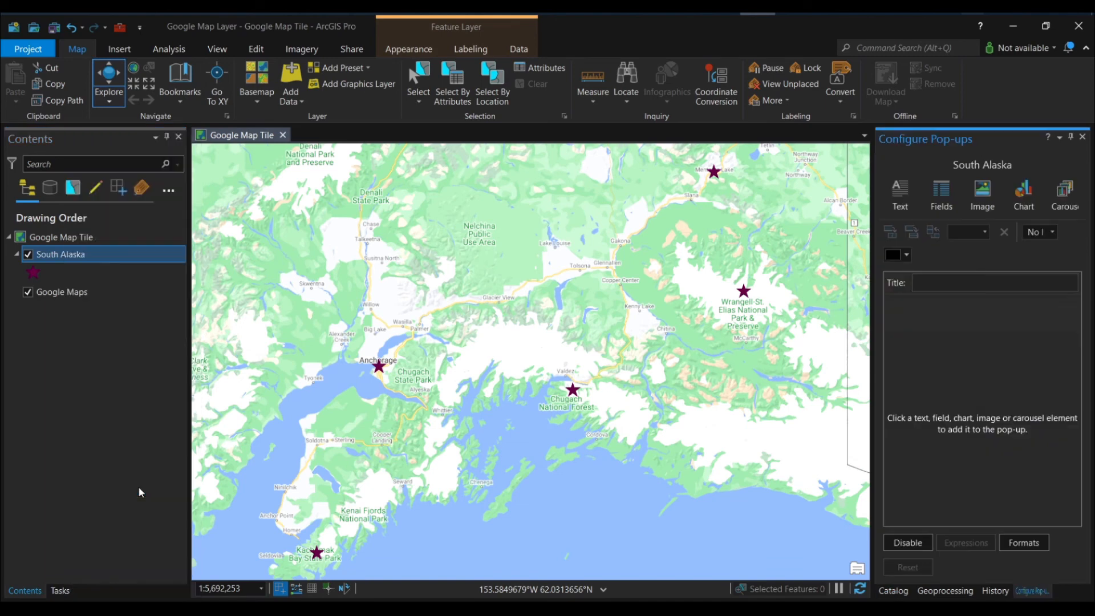
{"action": "left_click", "coordinate": [980, 194]}
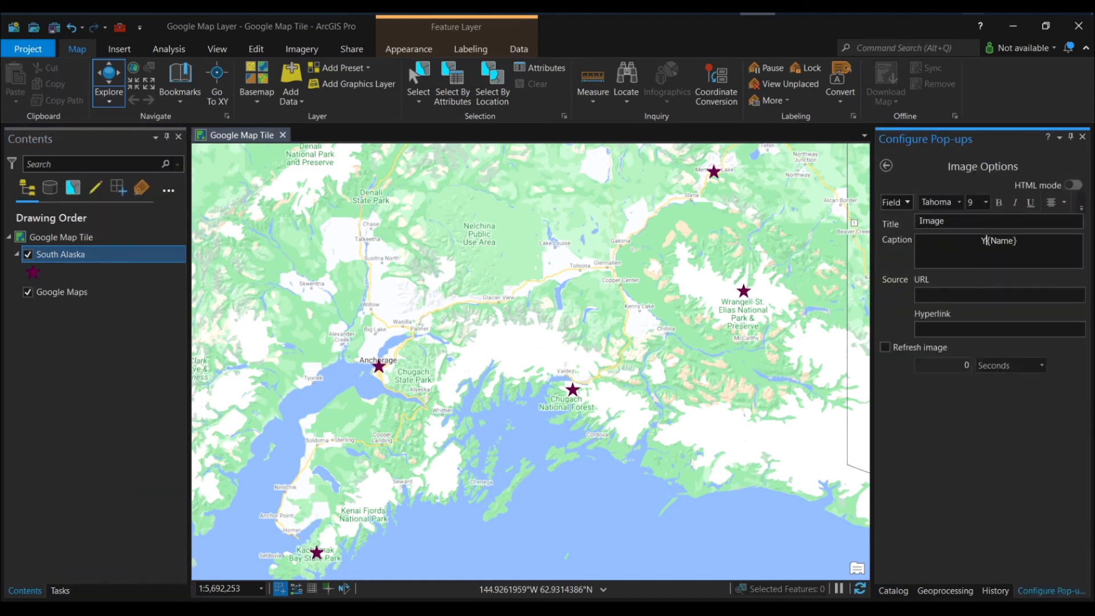
{"action": "type", "text": "This s"}
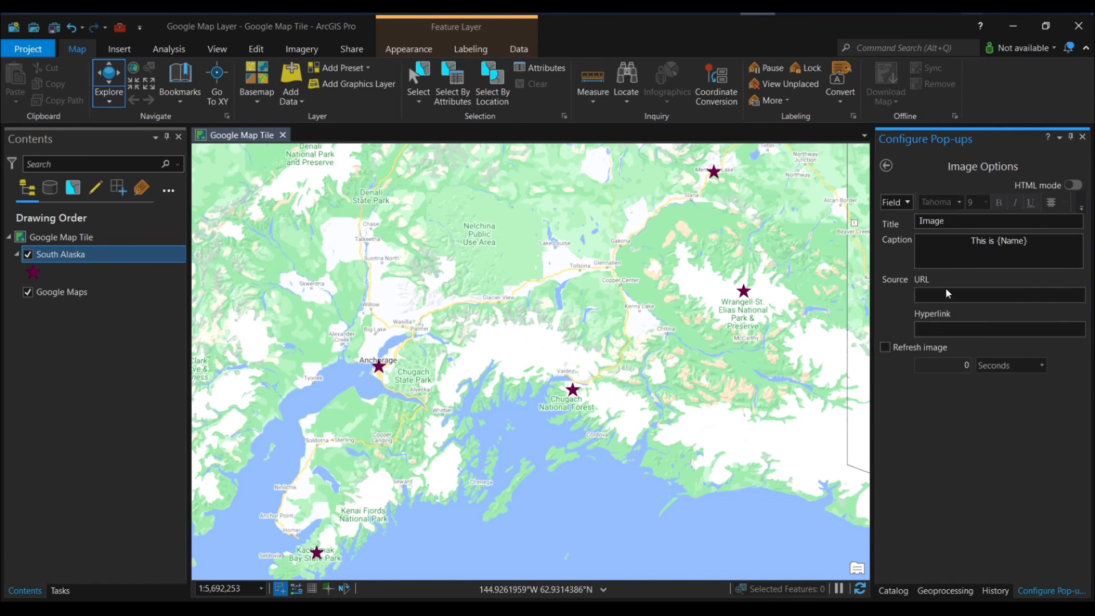
- Set the image's source URL and hyperlink to the Photo field and preview the pop-up
{"action": "left_click", "coordinate": [896, 202]}
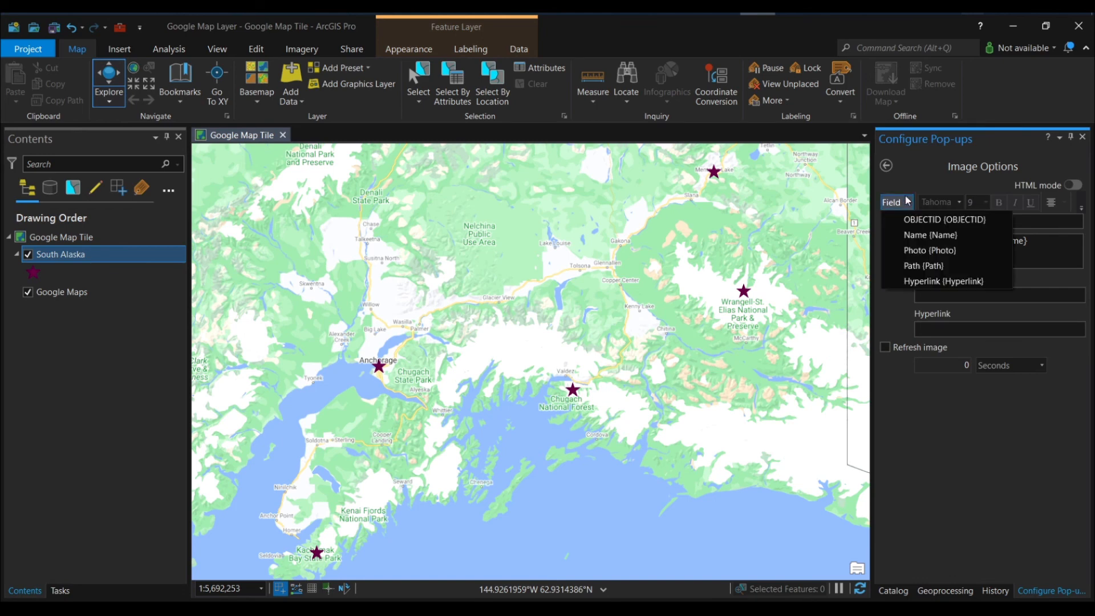
{"action": "mouse_move", "coordinate": [926, 266]}
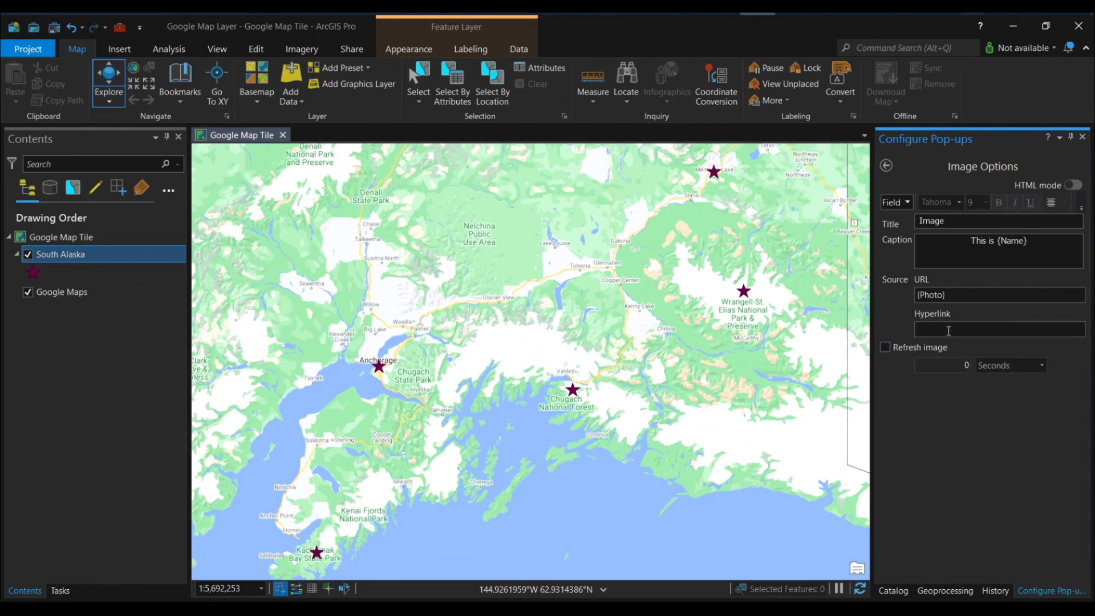
{"action": "left_click", "coordinate": [896, 202]}
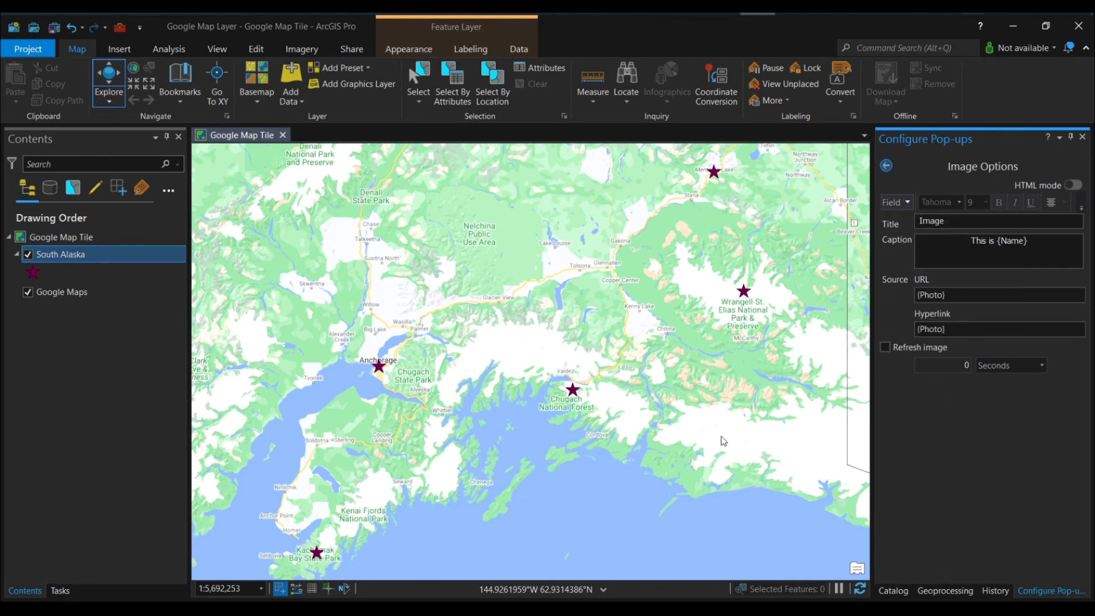
{"action": "left_click", "coordinate": [377, 366]}
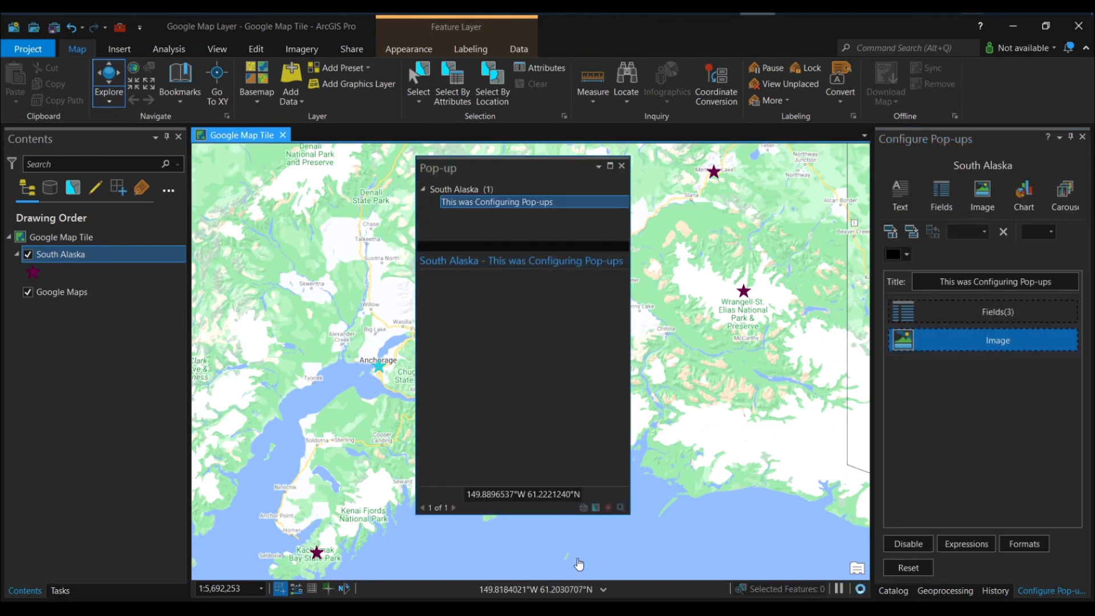